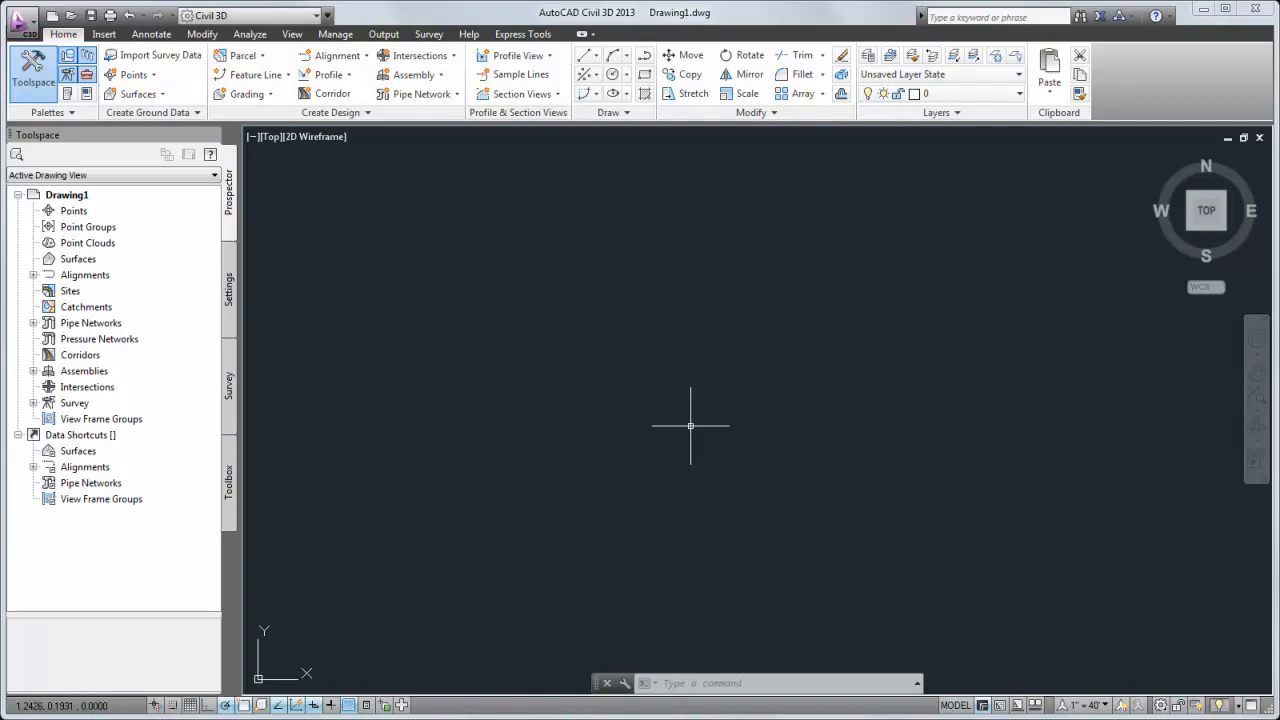
mouse_move(424, 236)
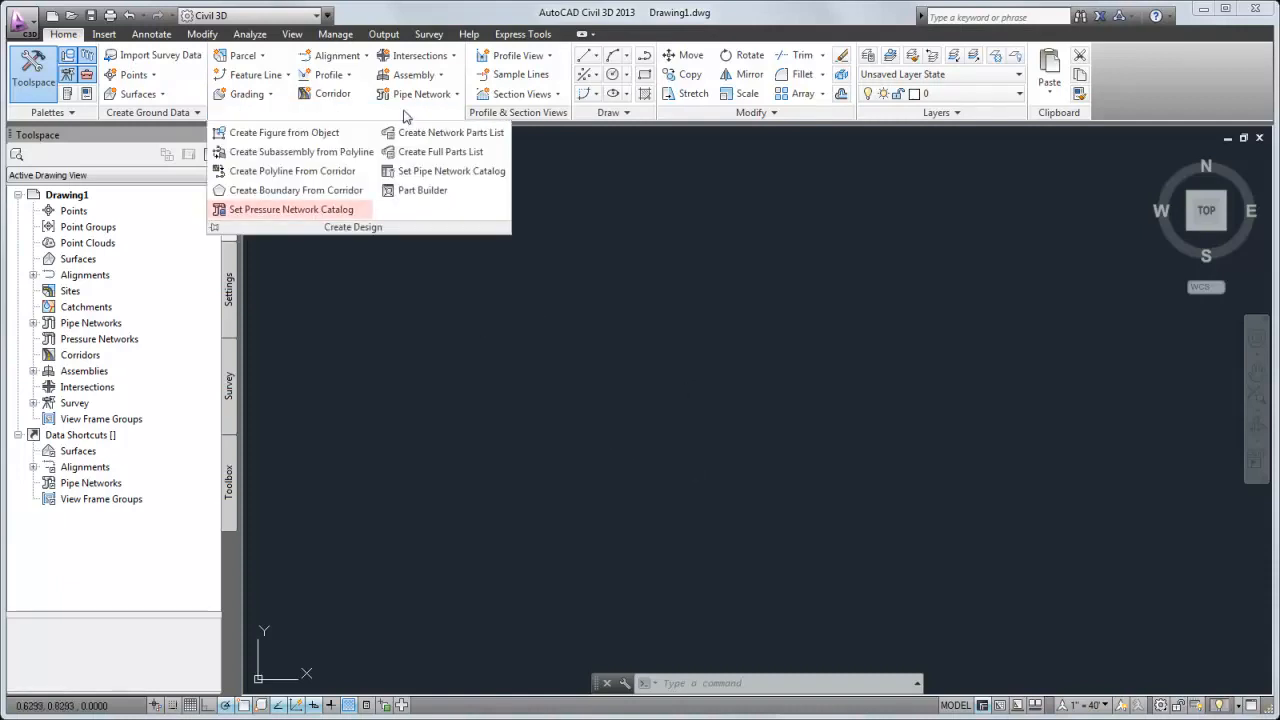
mouse_move(364, 218)
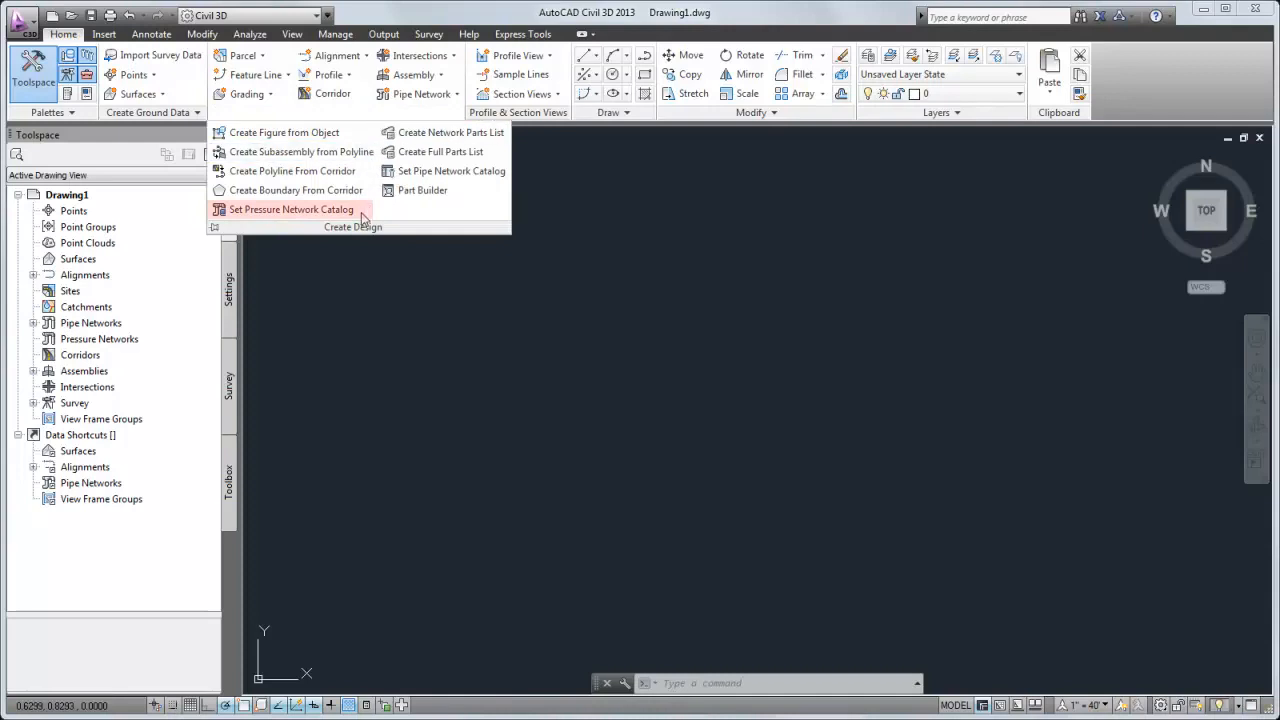
- Set the pressure network catalog to Imperial_AWWA_PushOn.sqlite
click(292, 210)
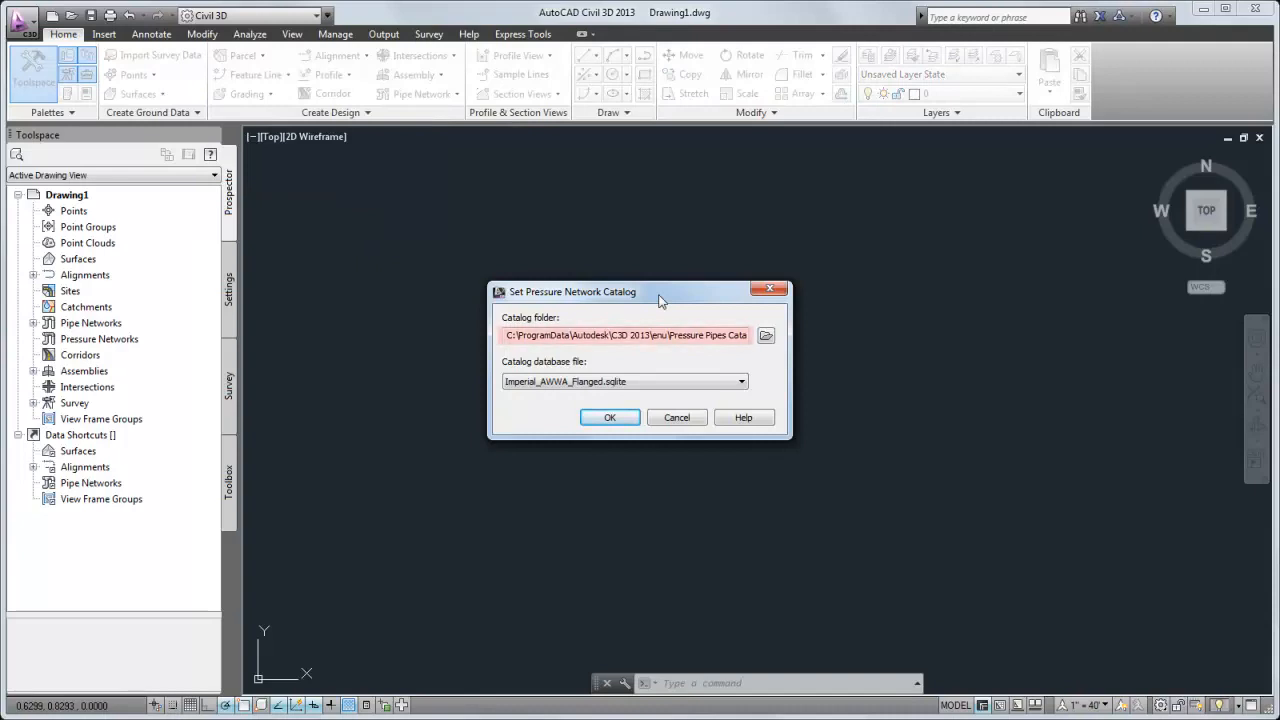
click(624, 380)
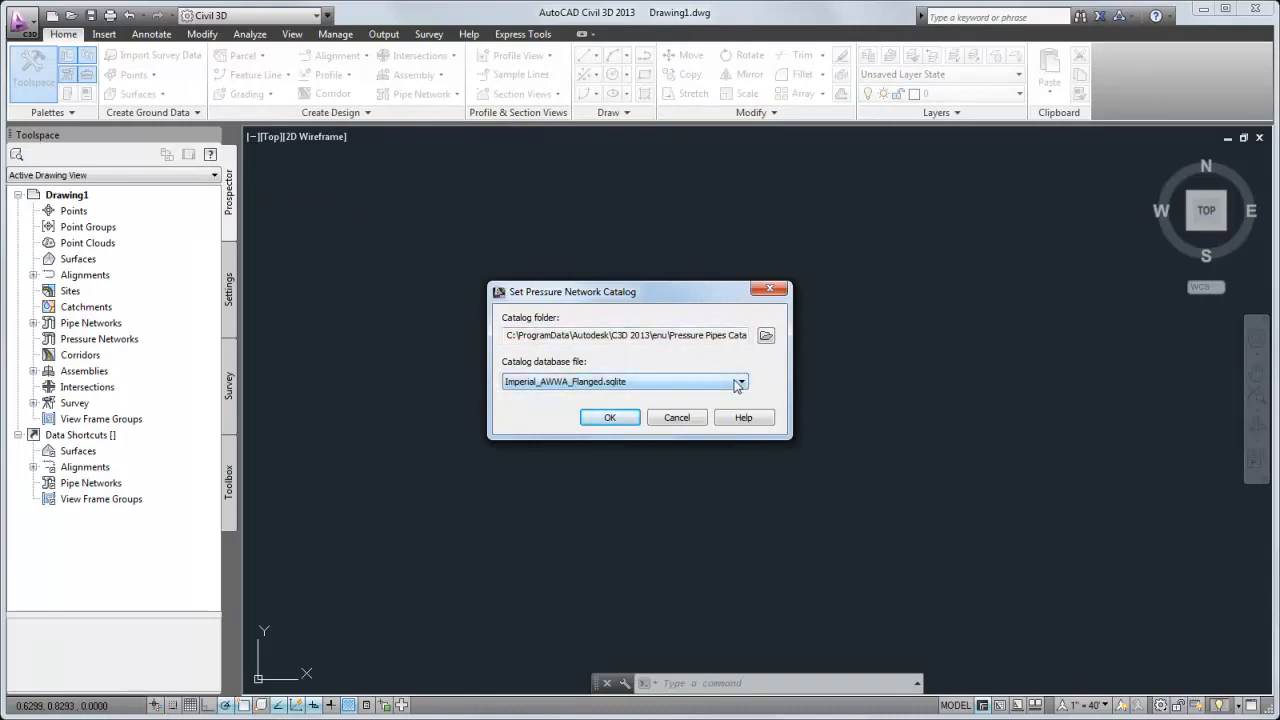
click(740, 380)
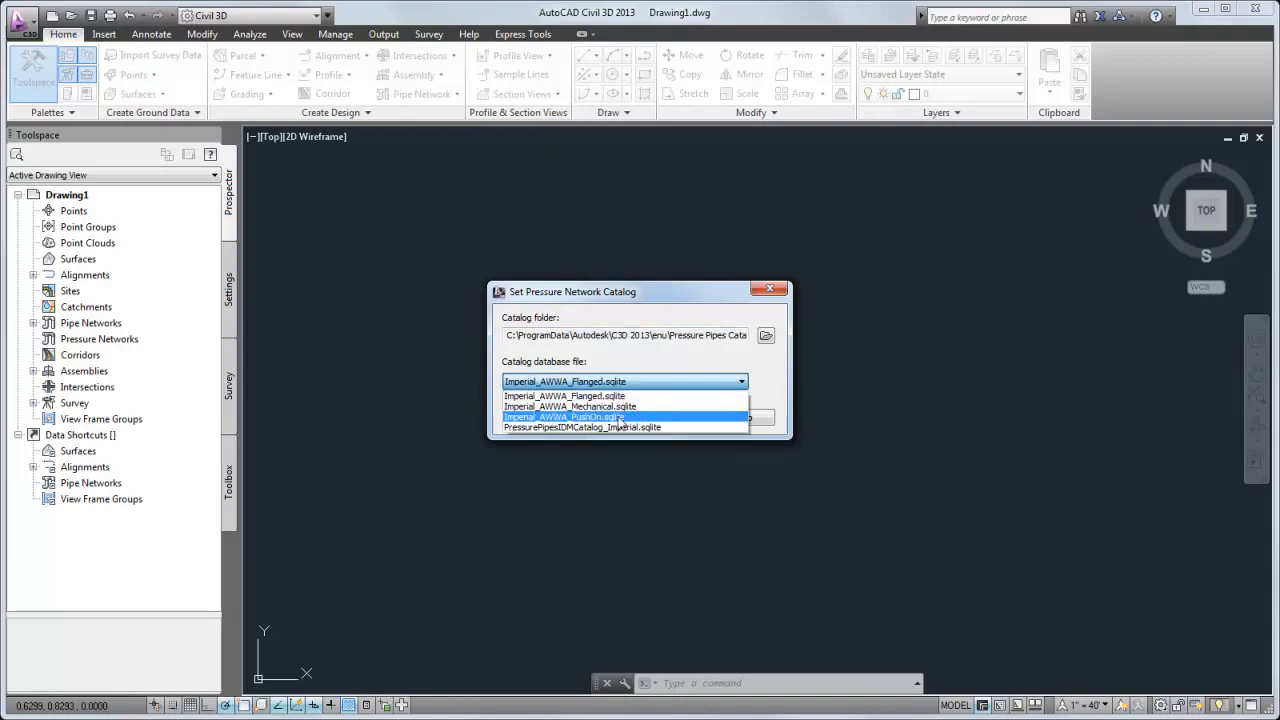
click(564, 418)
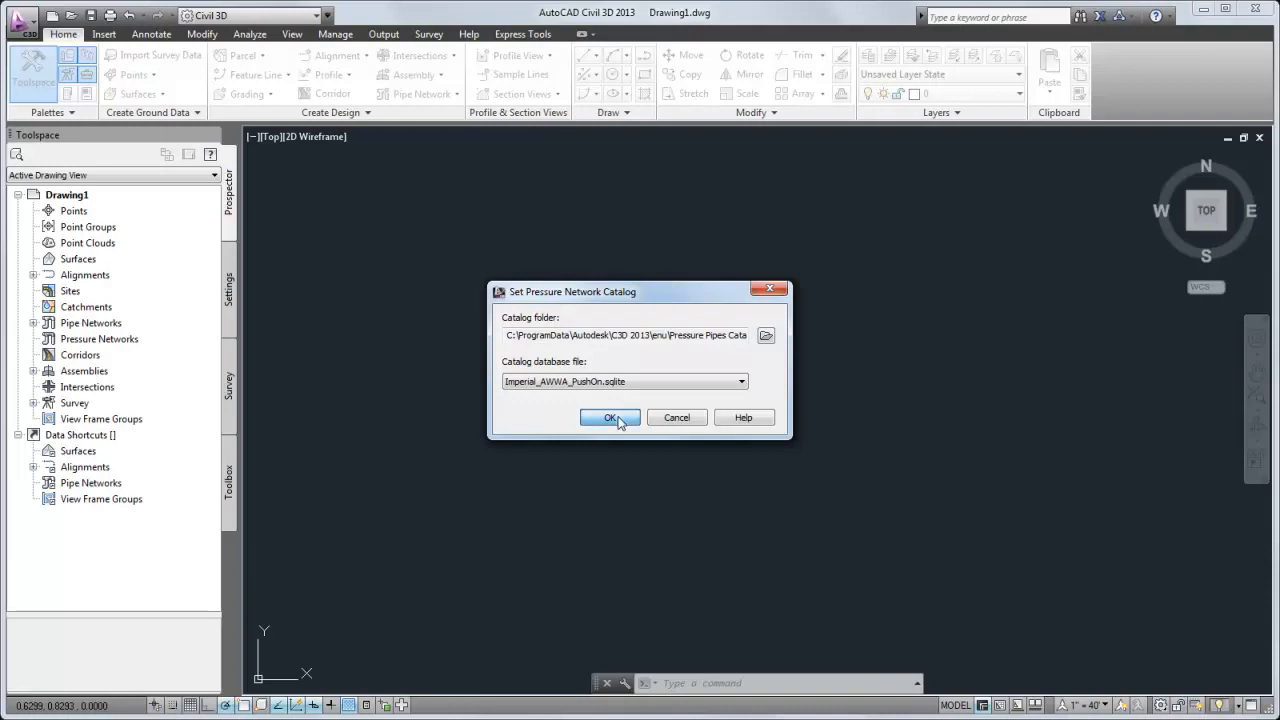
click(612, 418)
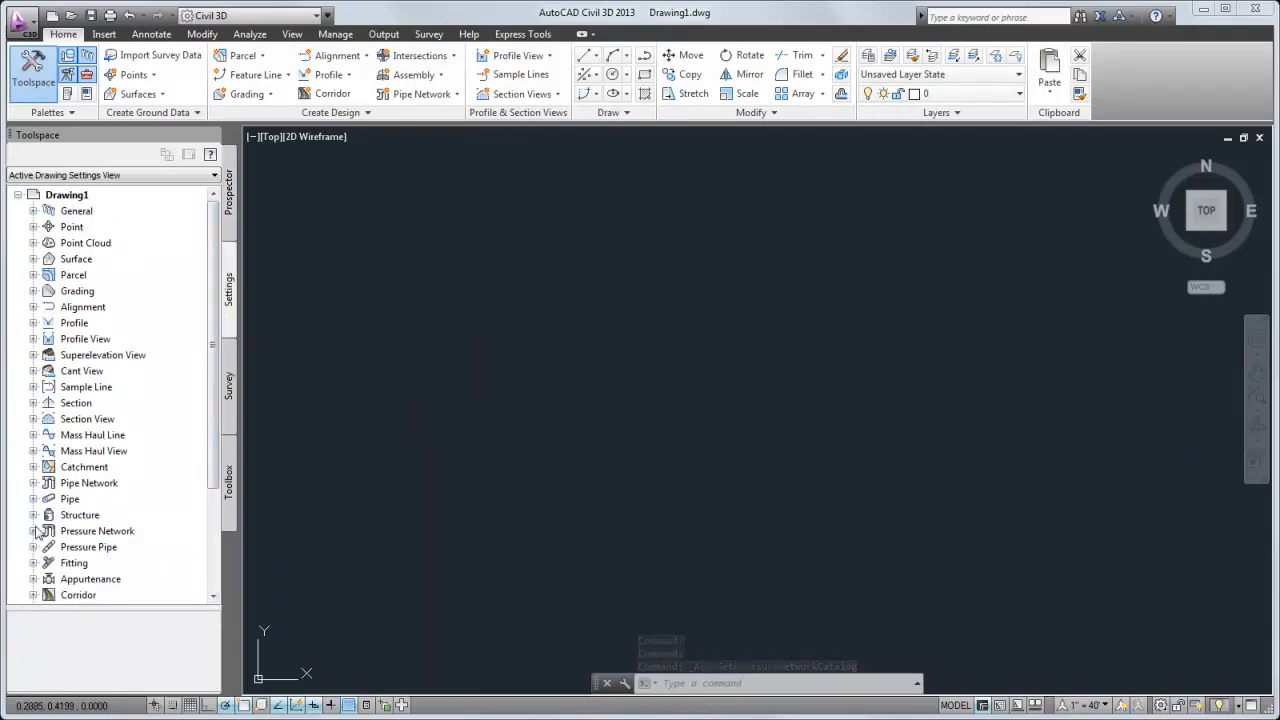
- Create a new pressure network parts list under Pressure Network settings
click(32, 532)
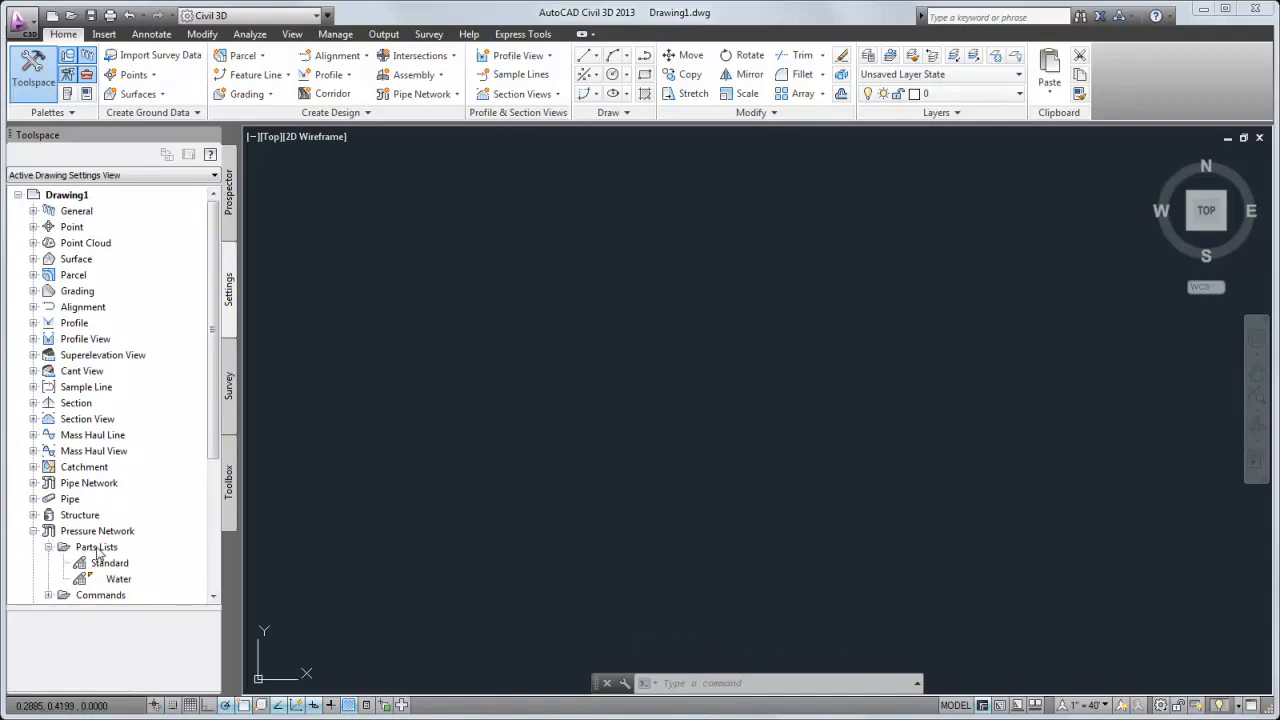
double_click(96, 548)
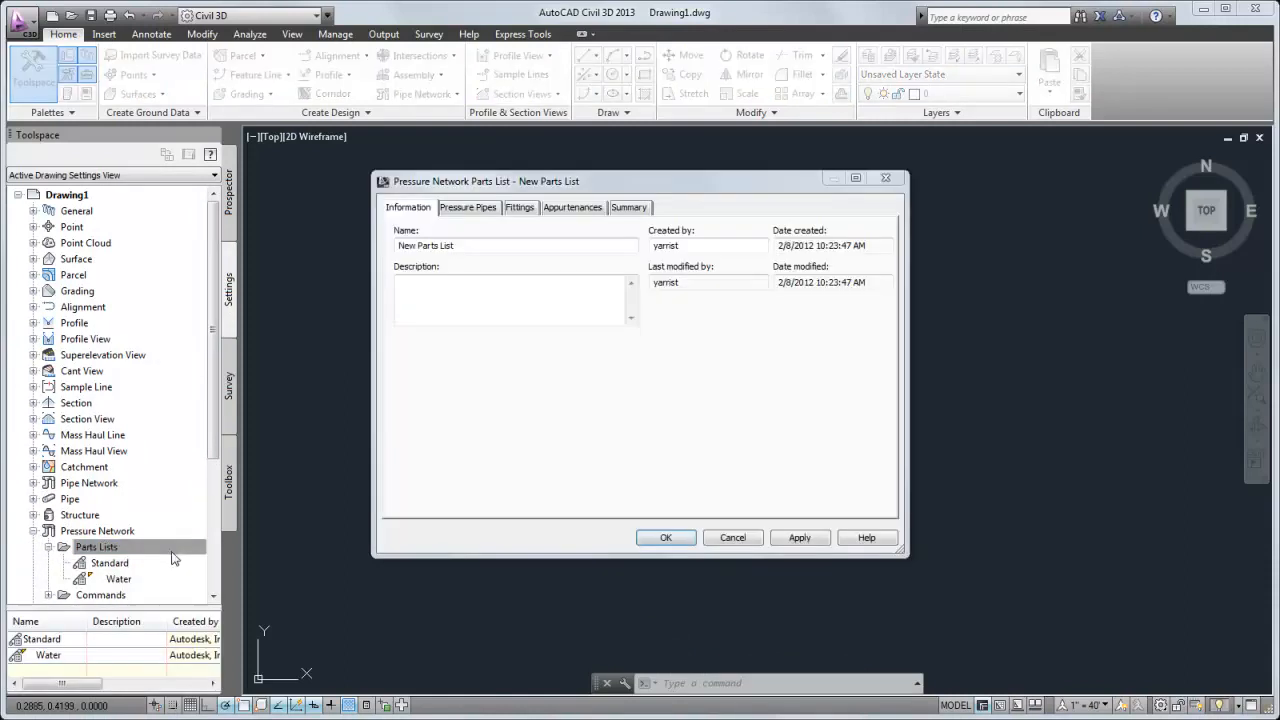
- Name the parts list 'Ductile Iron Push On' with a 12- and 20-inch ductile iron push-on description
triple_click(516, 244)
text(Ductile Iron Push On)
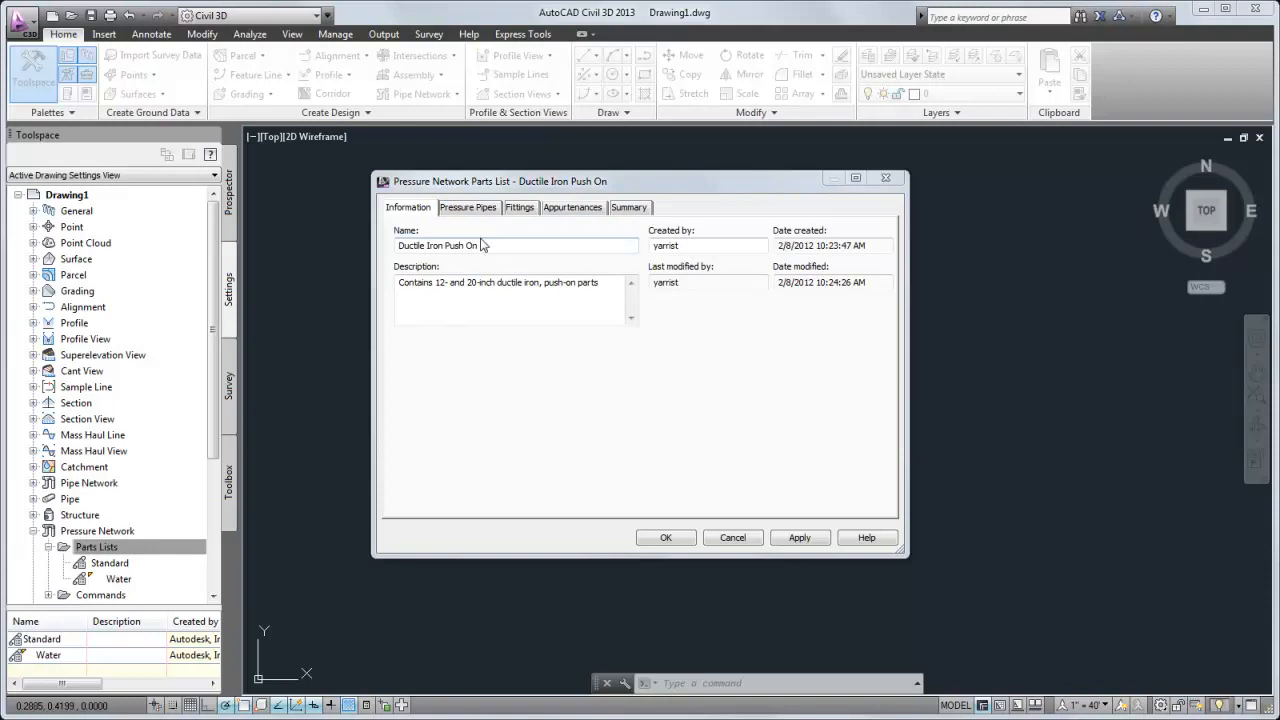
click(468, 206)
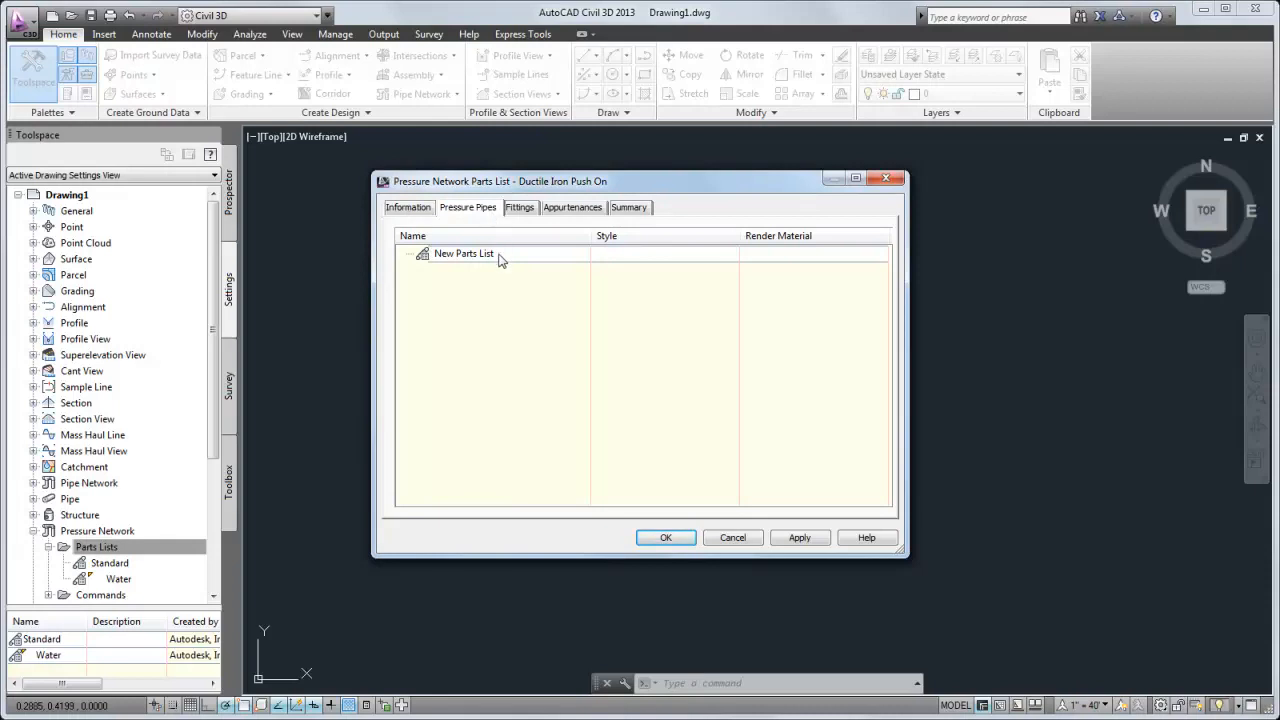
- Add ductile iron as a pressure pipe material to the parts list
right_click(464, 252)
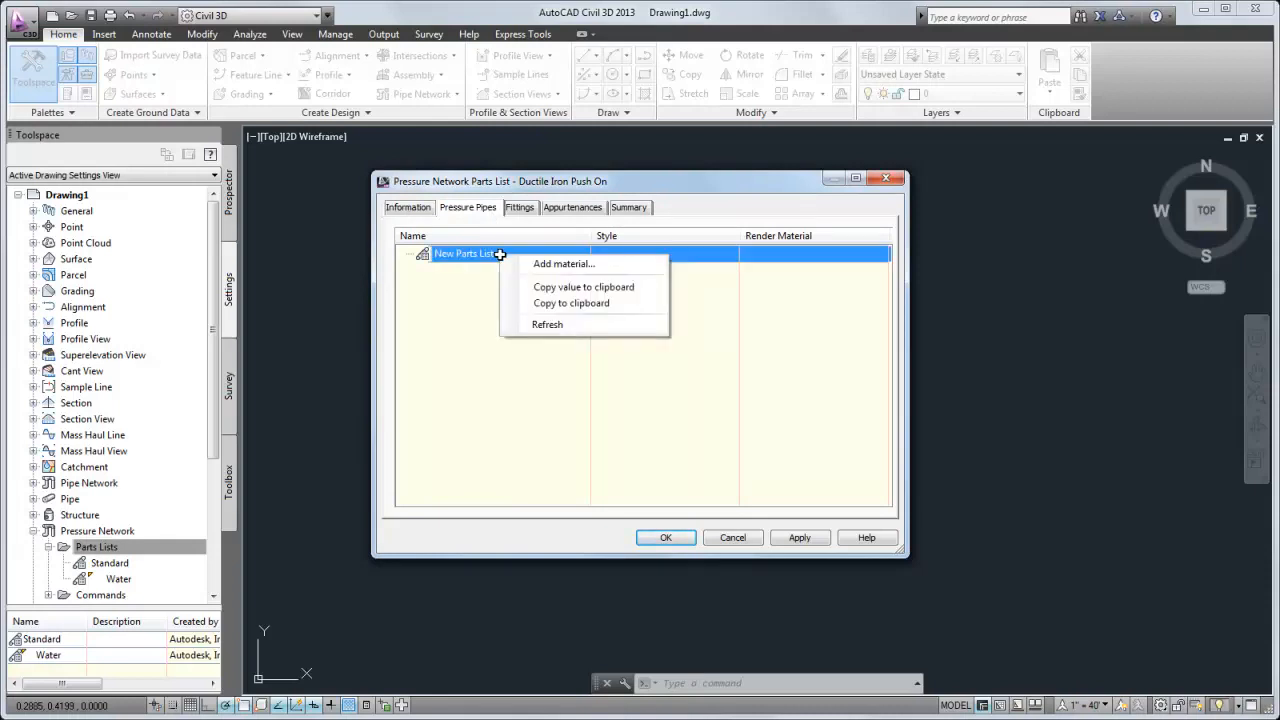
click(564, 264)
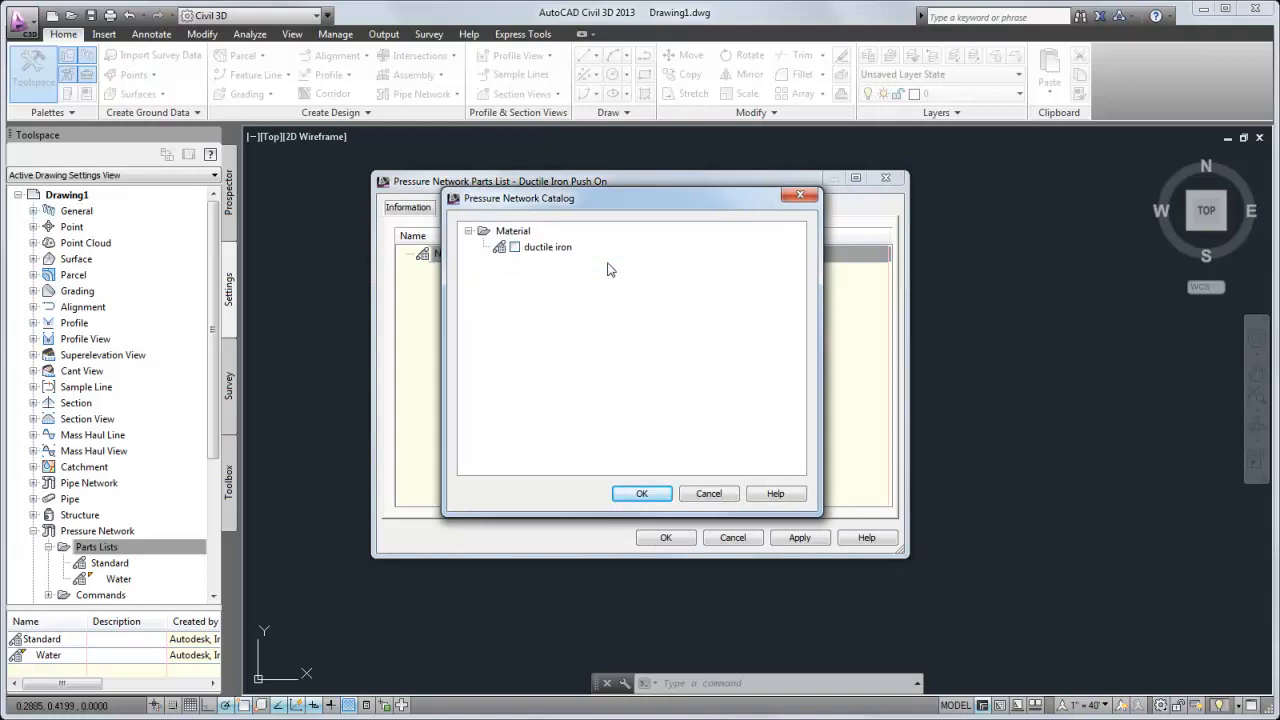
click(516, 248)
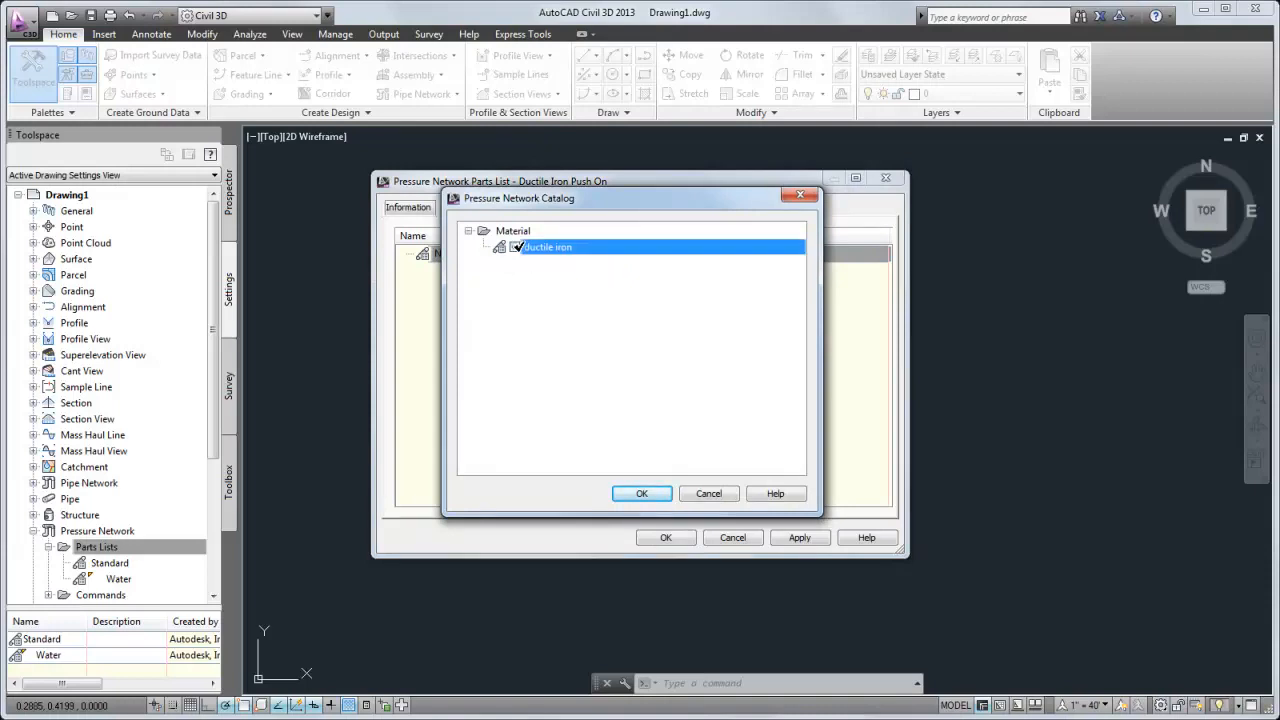
click(642, 492)
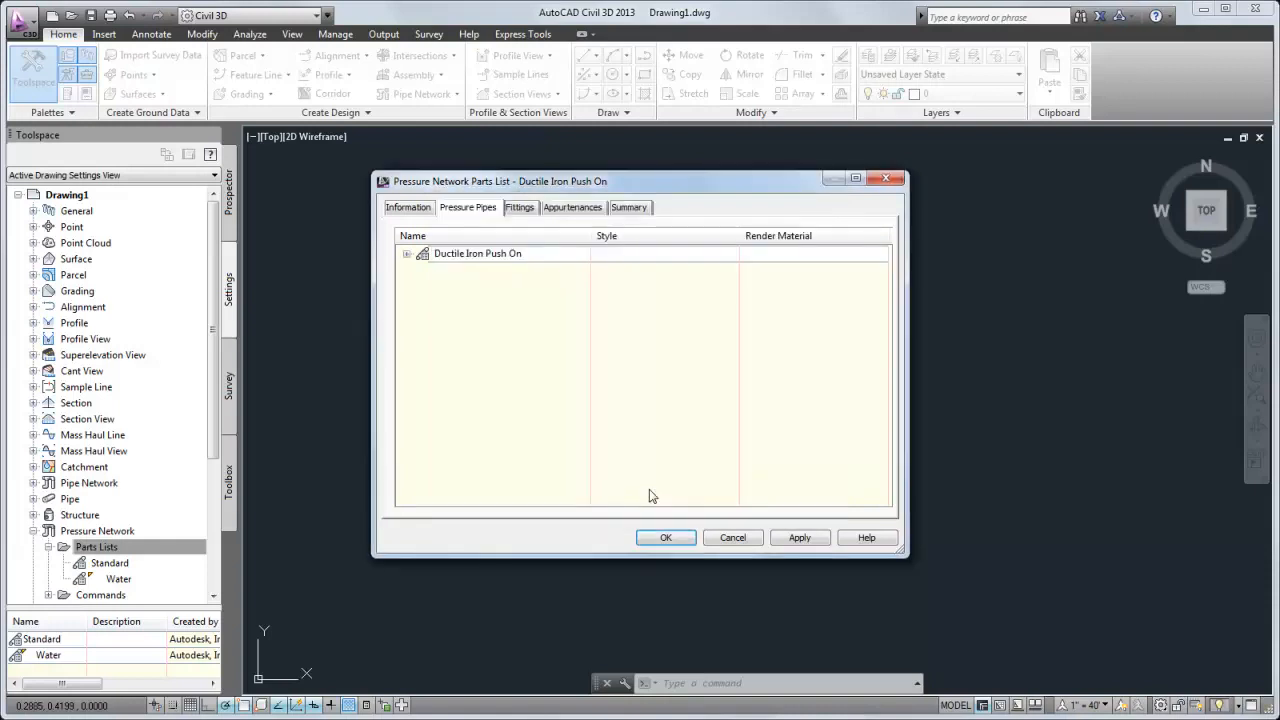
mouse_move(416, 290)
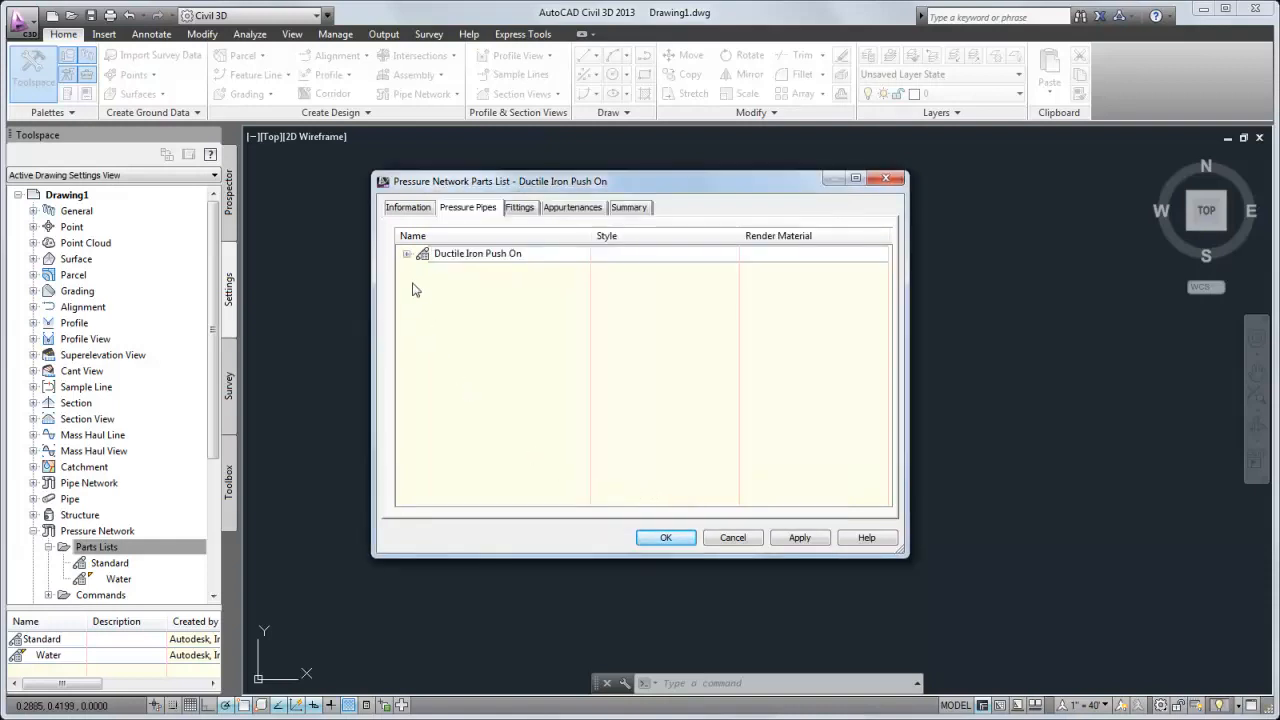
click(408, 252)
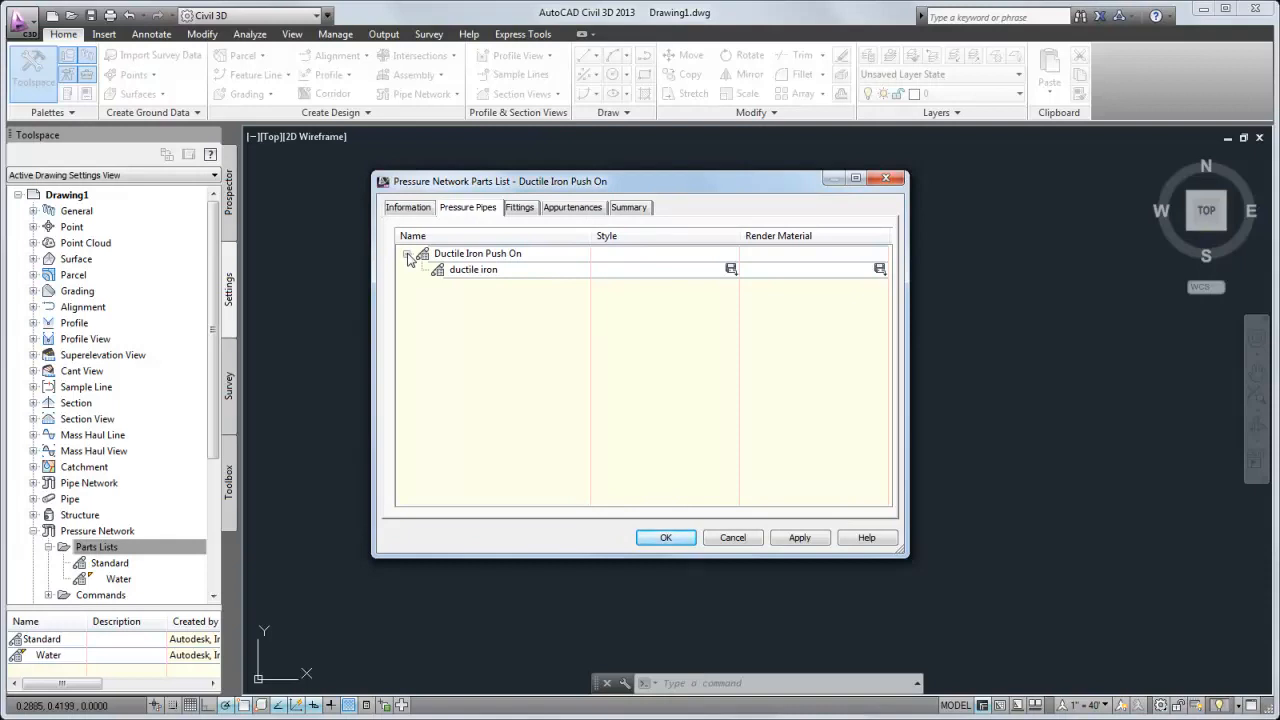
- Add a 12-inch nominal diameter push-on ductile iron pipe size
right_click(472, 268)
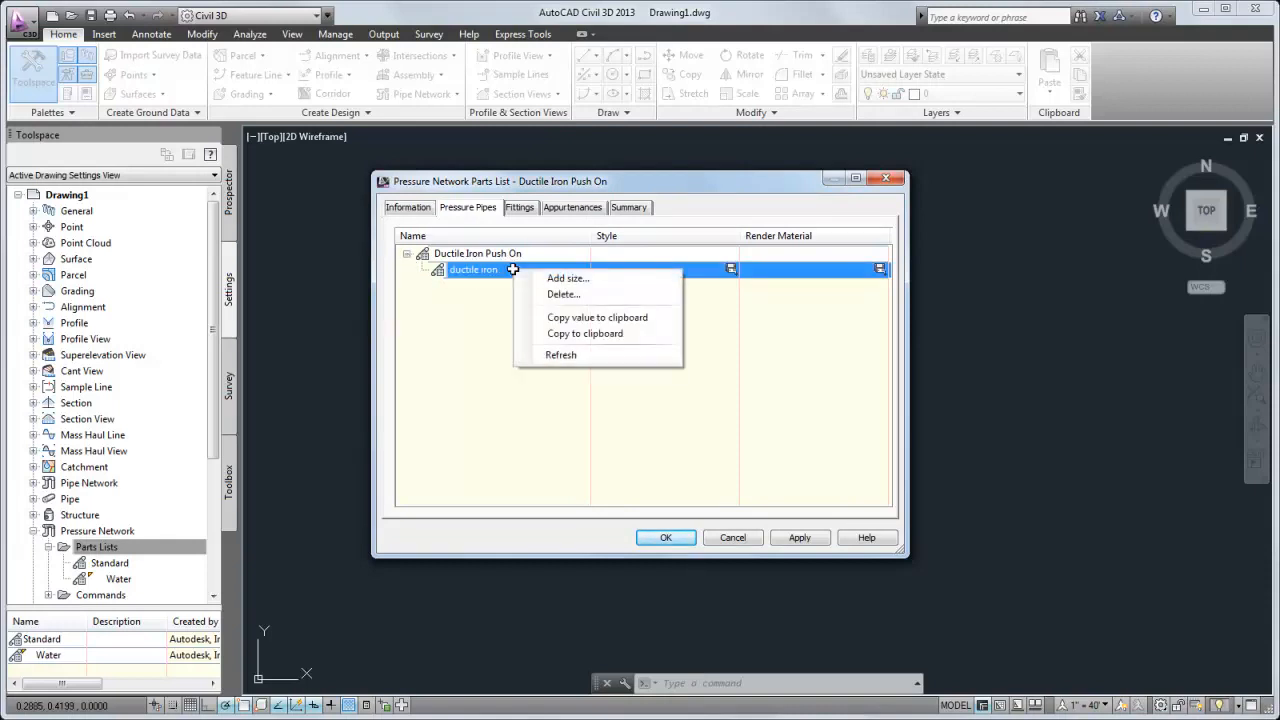
click(568, 278)
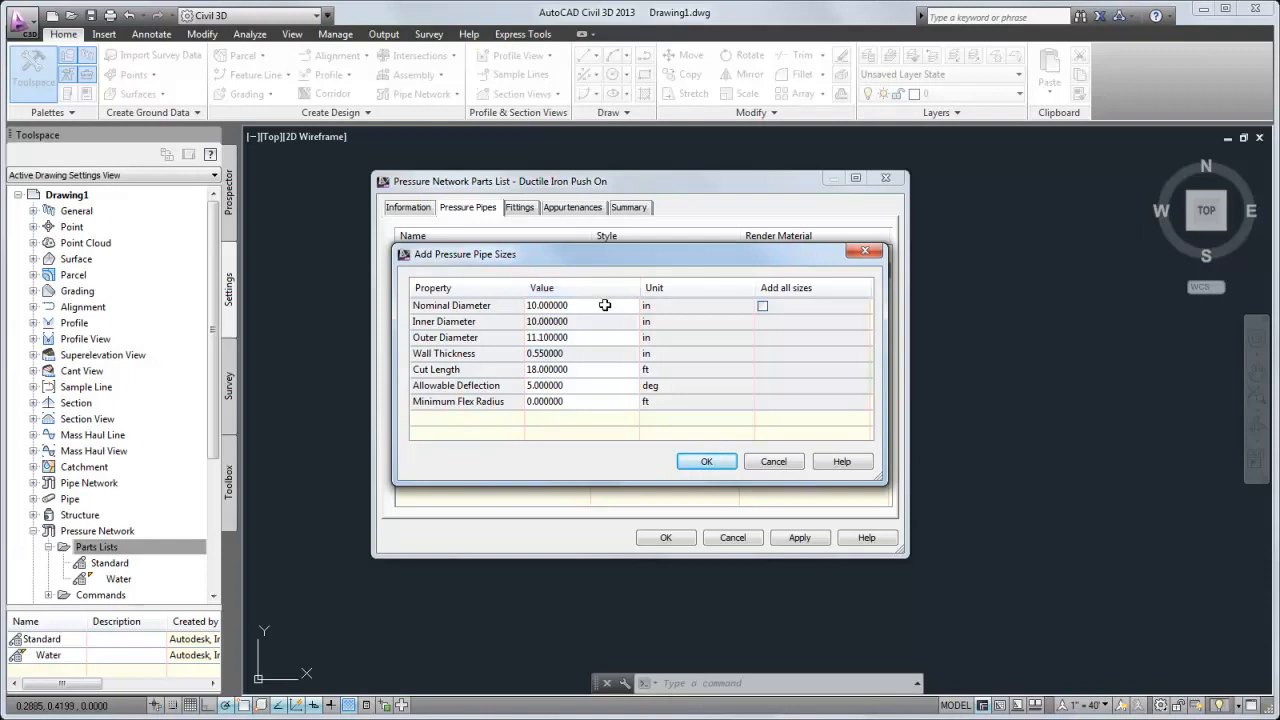
click(632, 304)
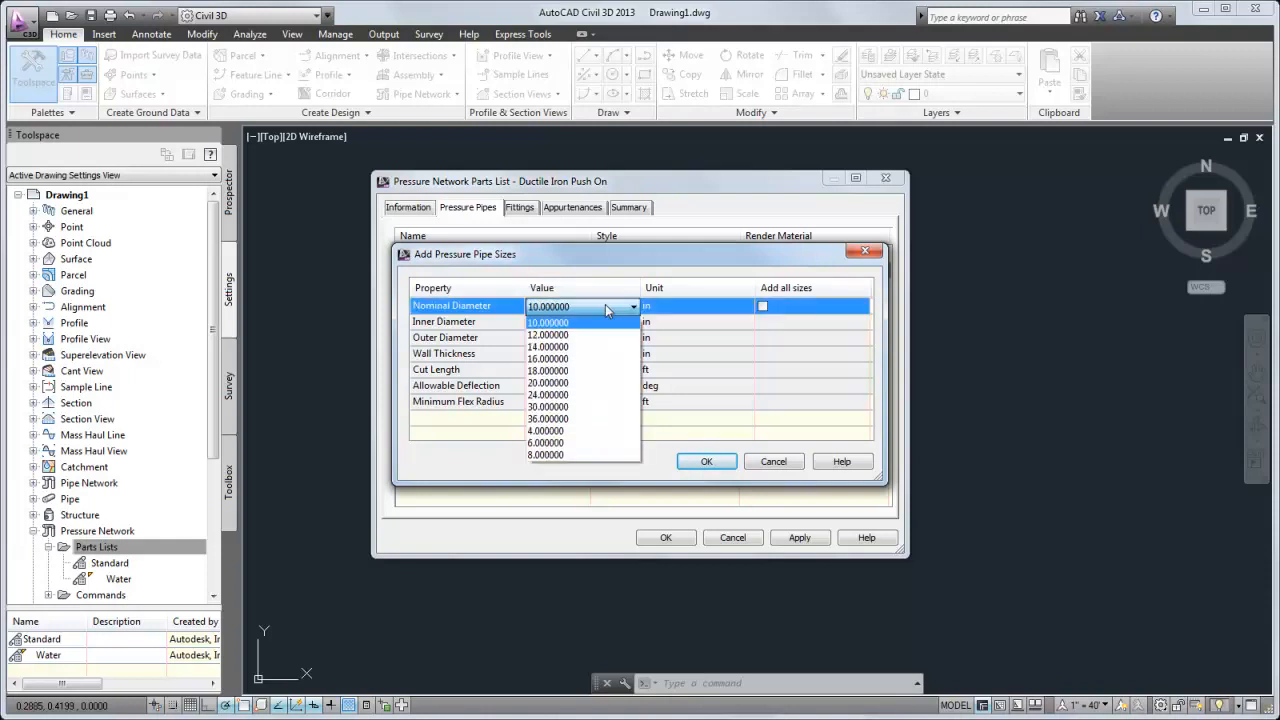
click(548, 320)
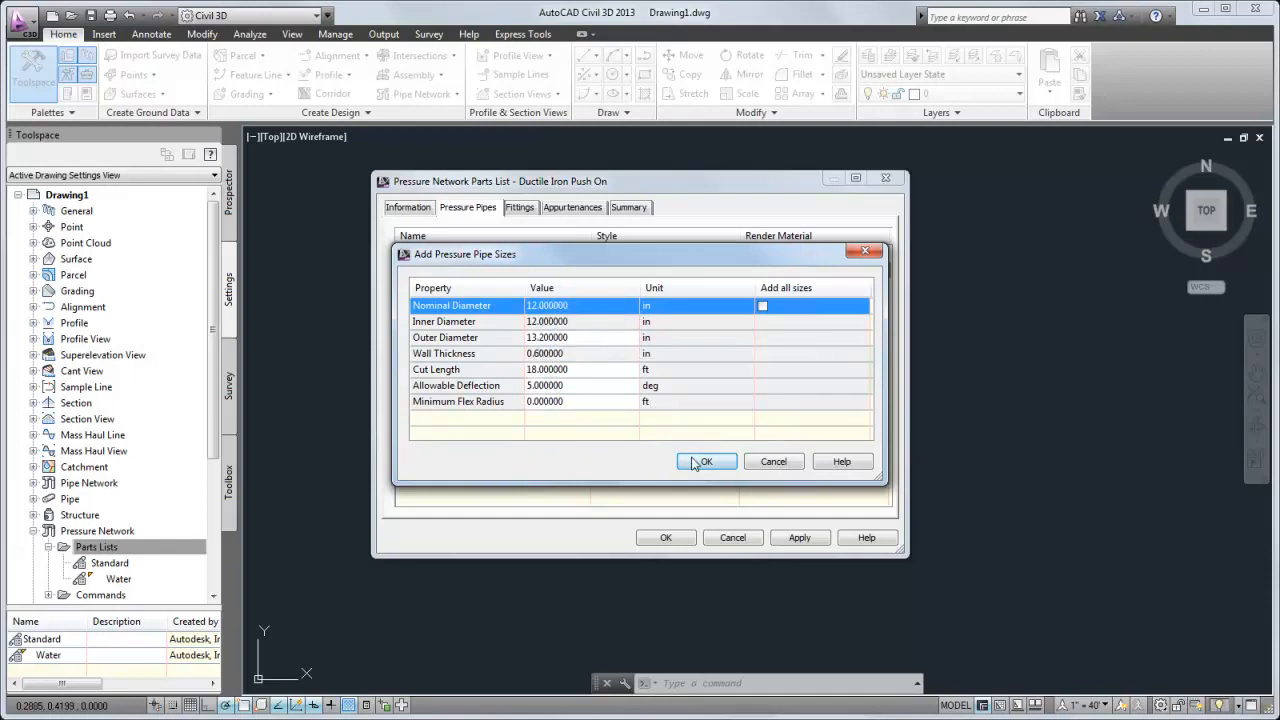
click(706, 460)
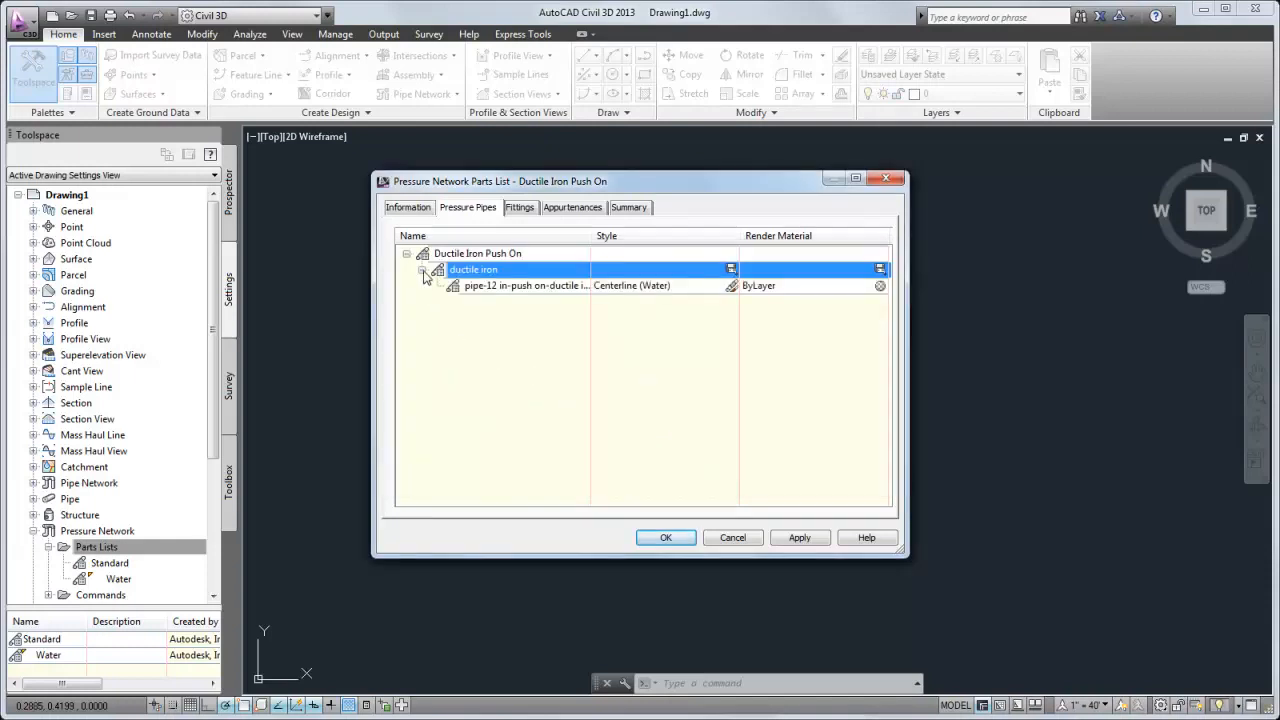
- Add a 20-inch nominal diameter ductile iron pipe size
right_click(472, 270)
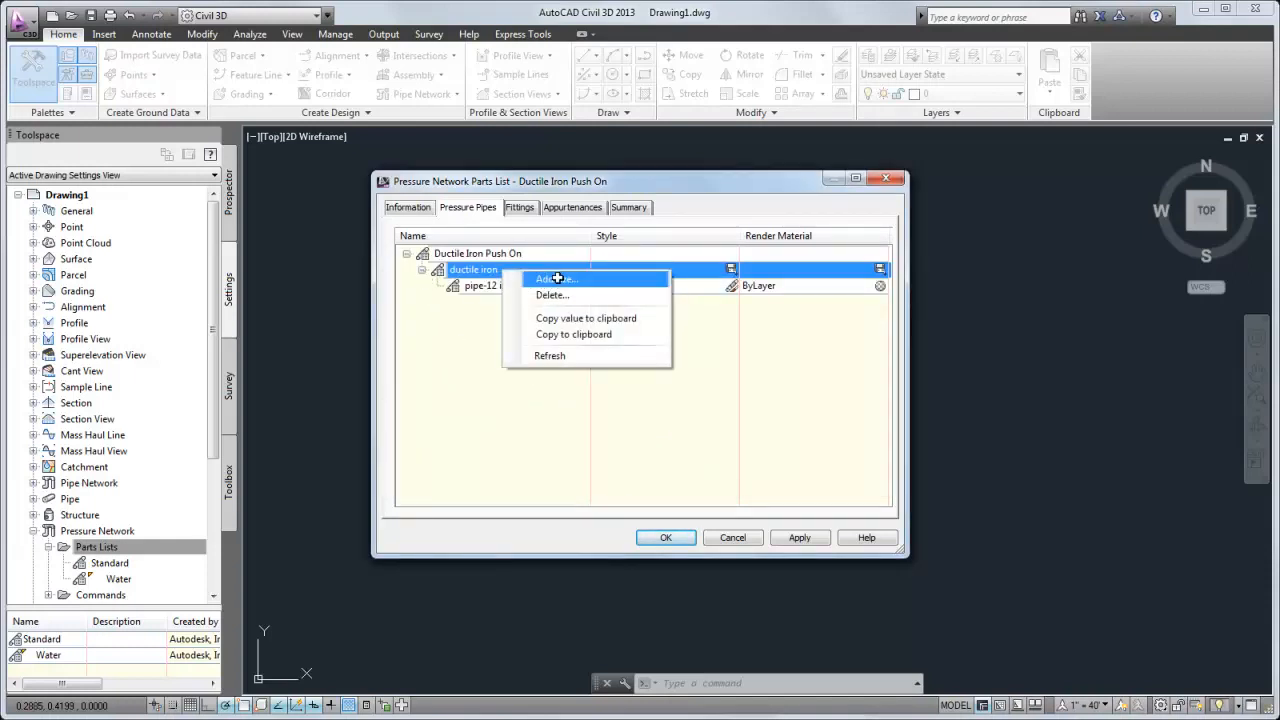
click(556, 280)
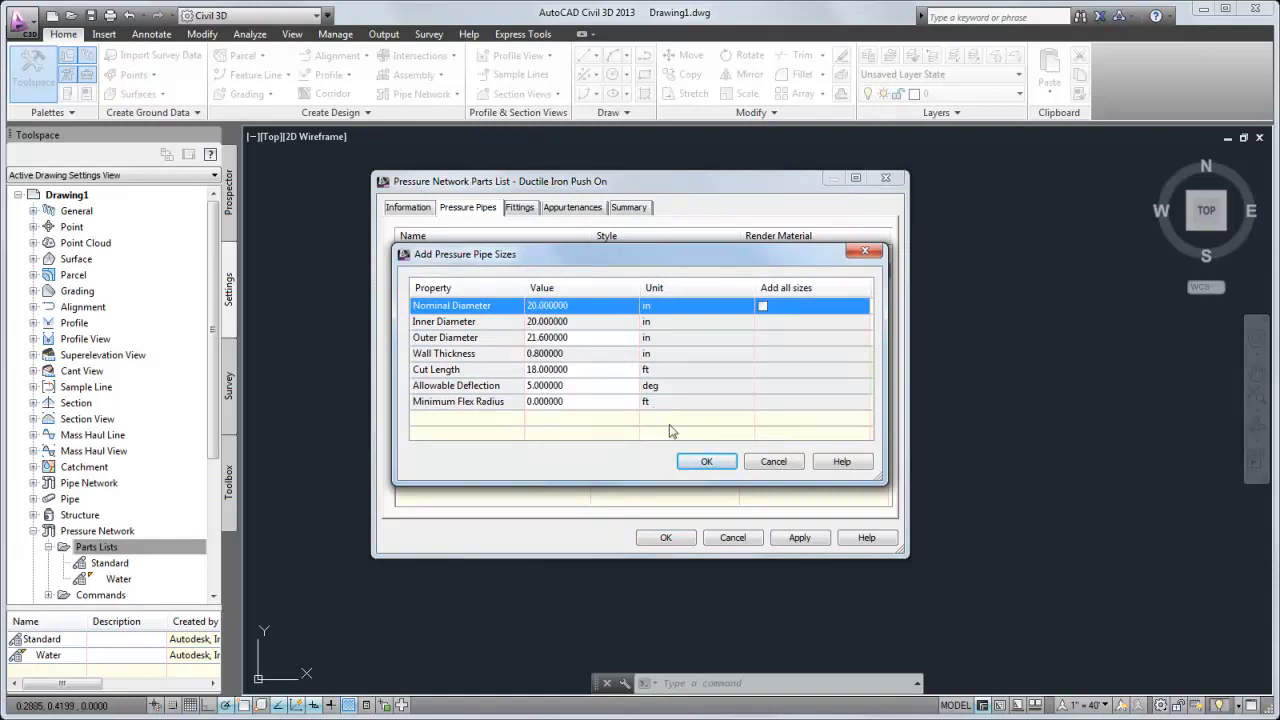
click(706, 460)
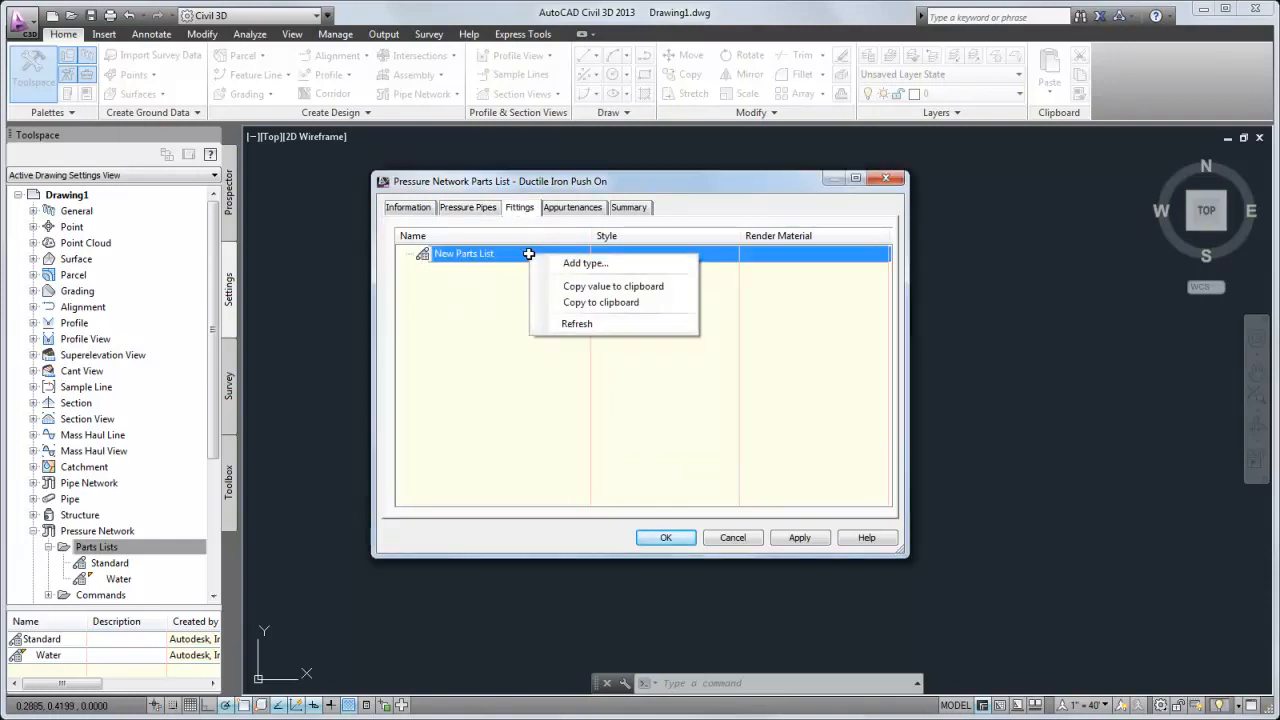
- Add the ductile iron Cross, Tee and Elbow fitting families to the parts list
click(584, 264)
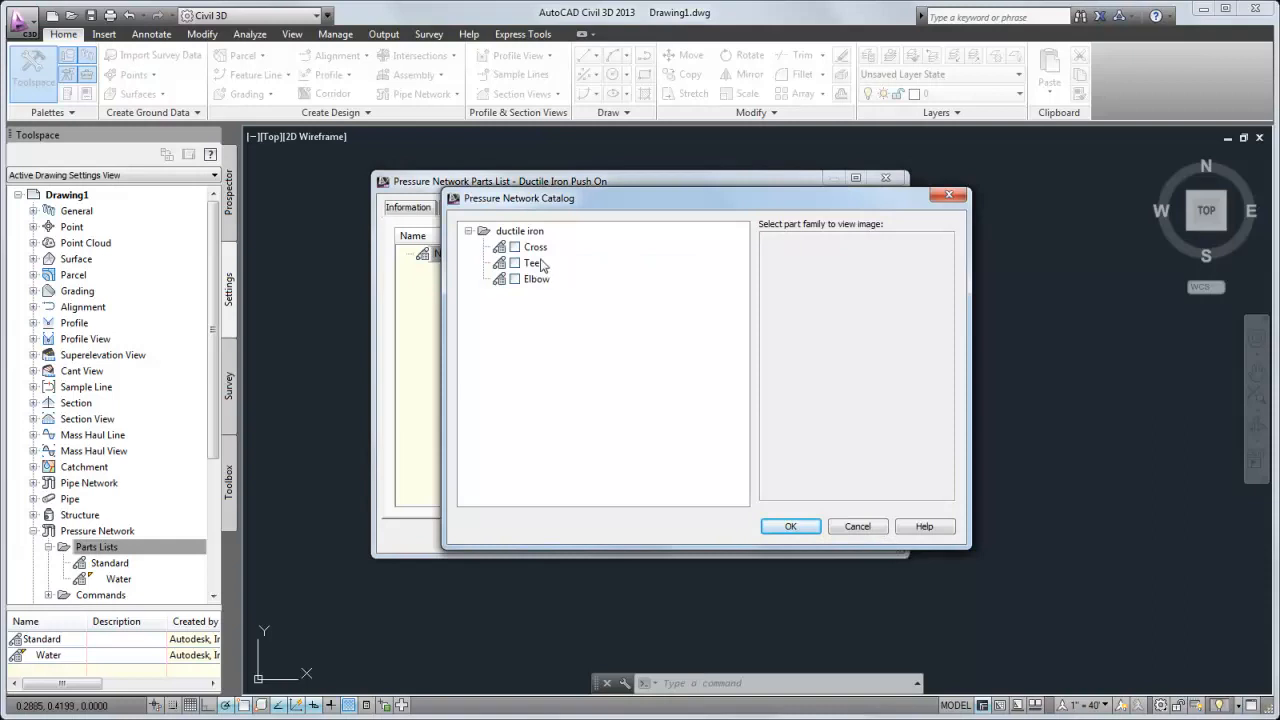
click(532, 262)
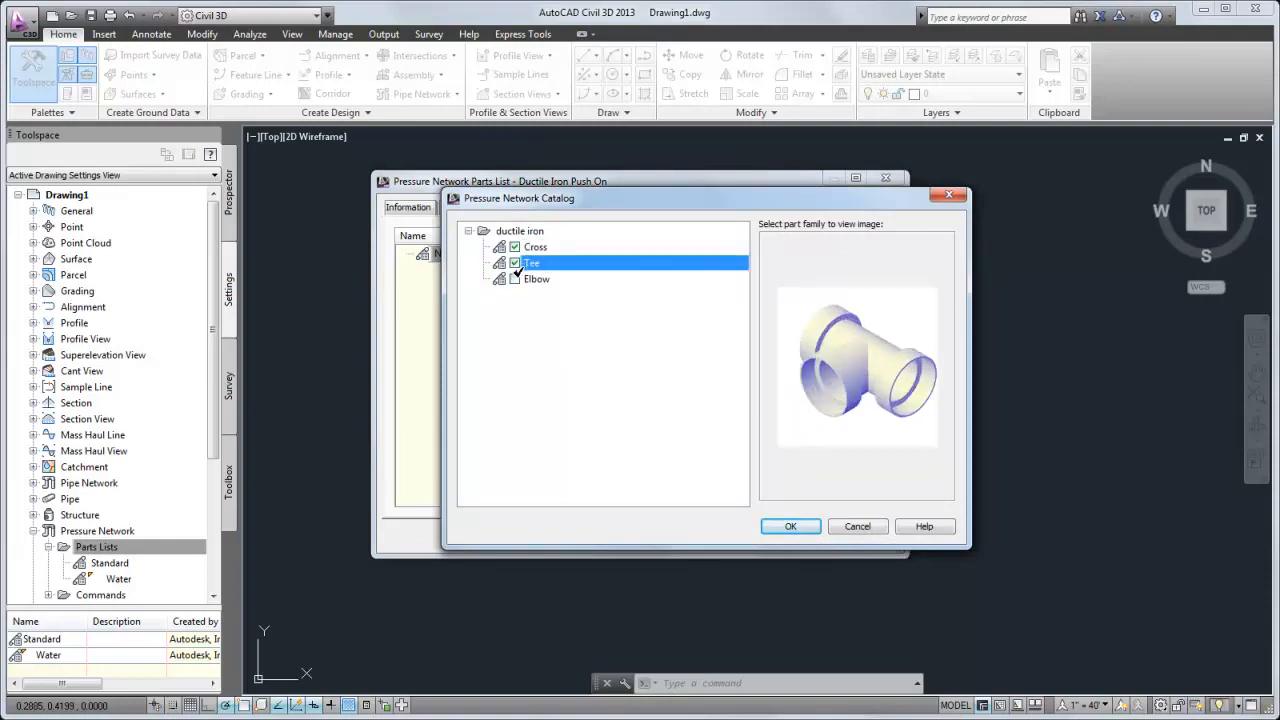
click(790, 526)
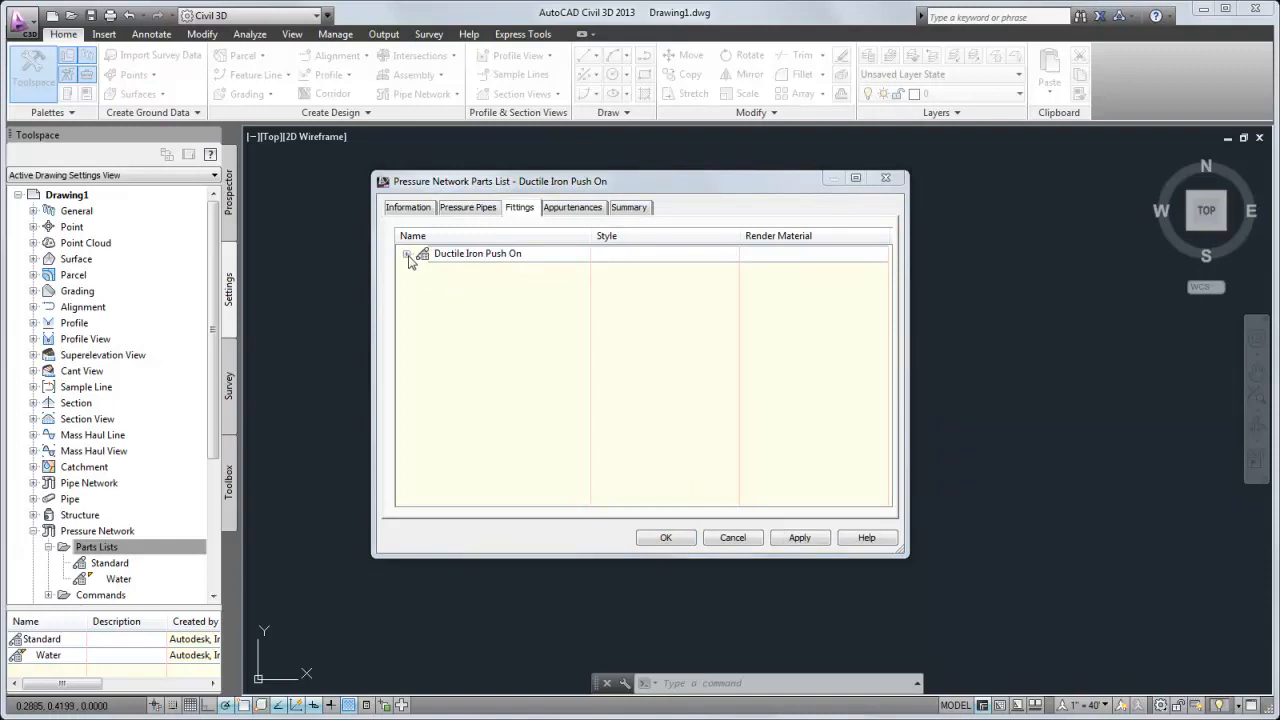
- Add all available nominal diameter sizes to the ductile iron Cross fitting
right_click(484, 268)
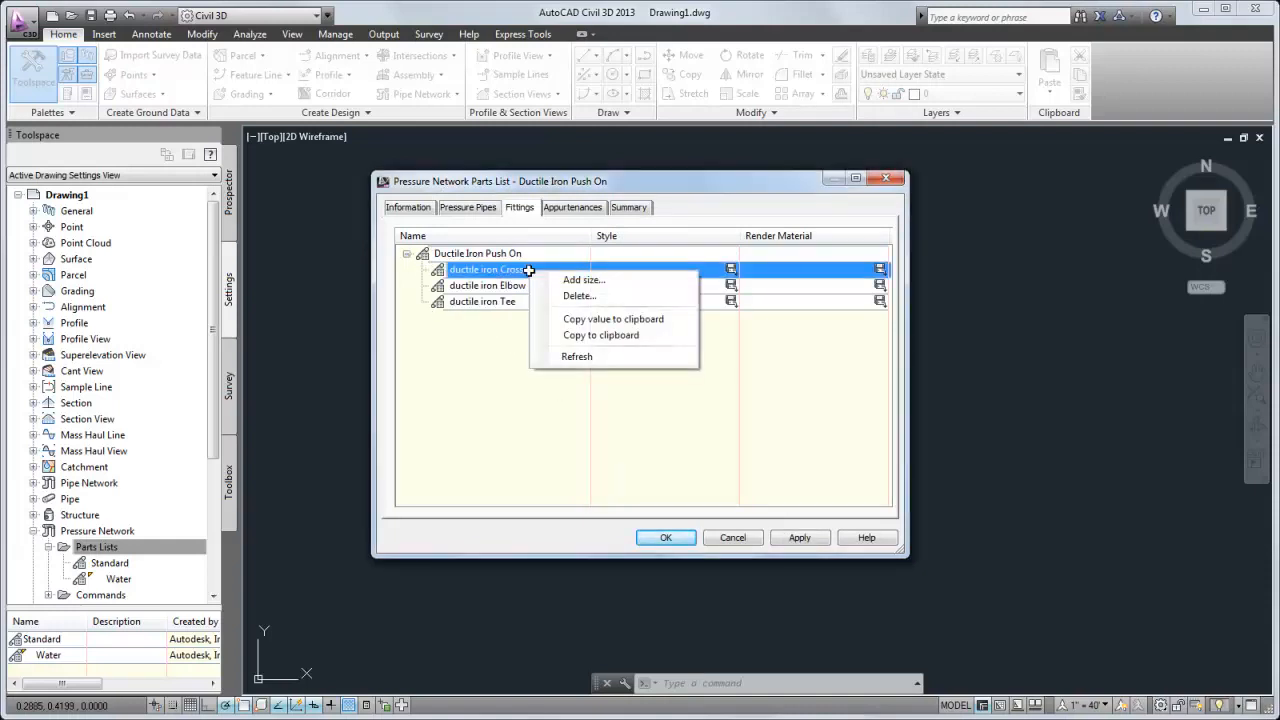
click(584, 280)
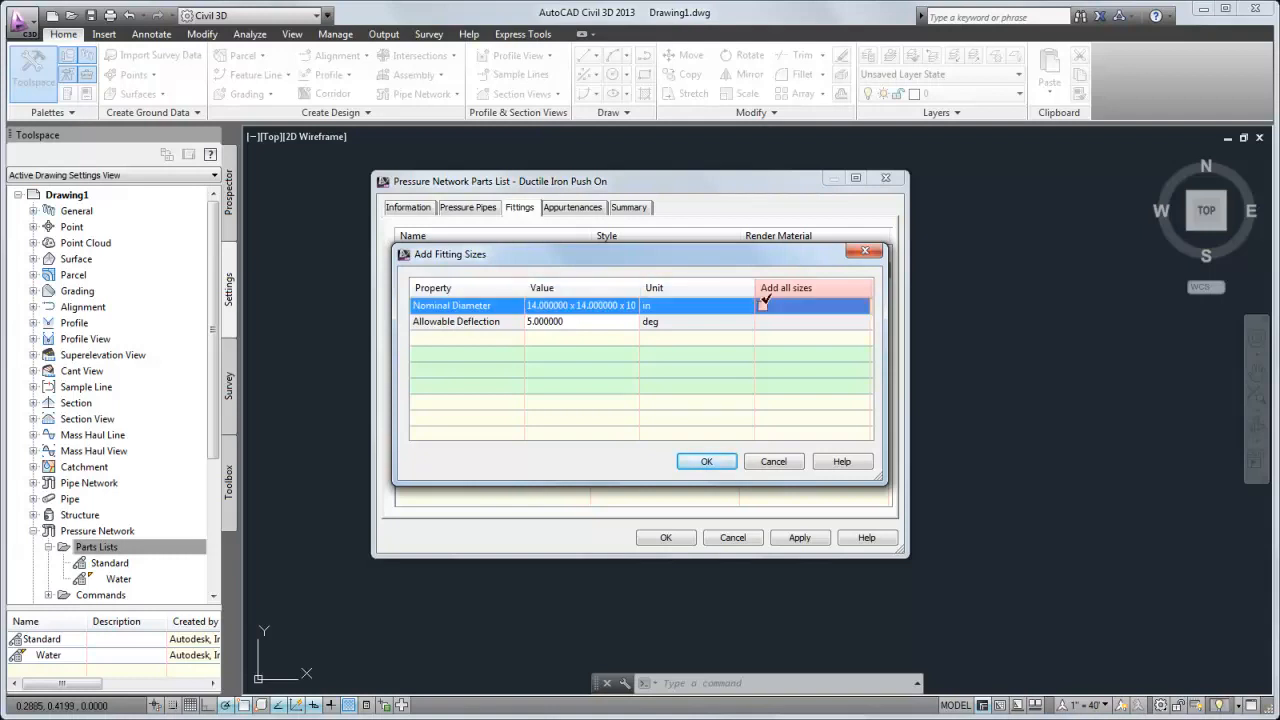
click(764, 304)
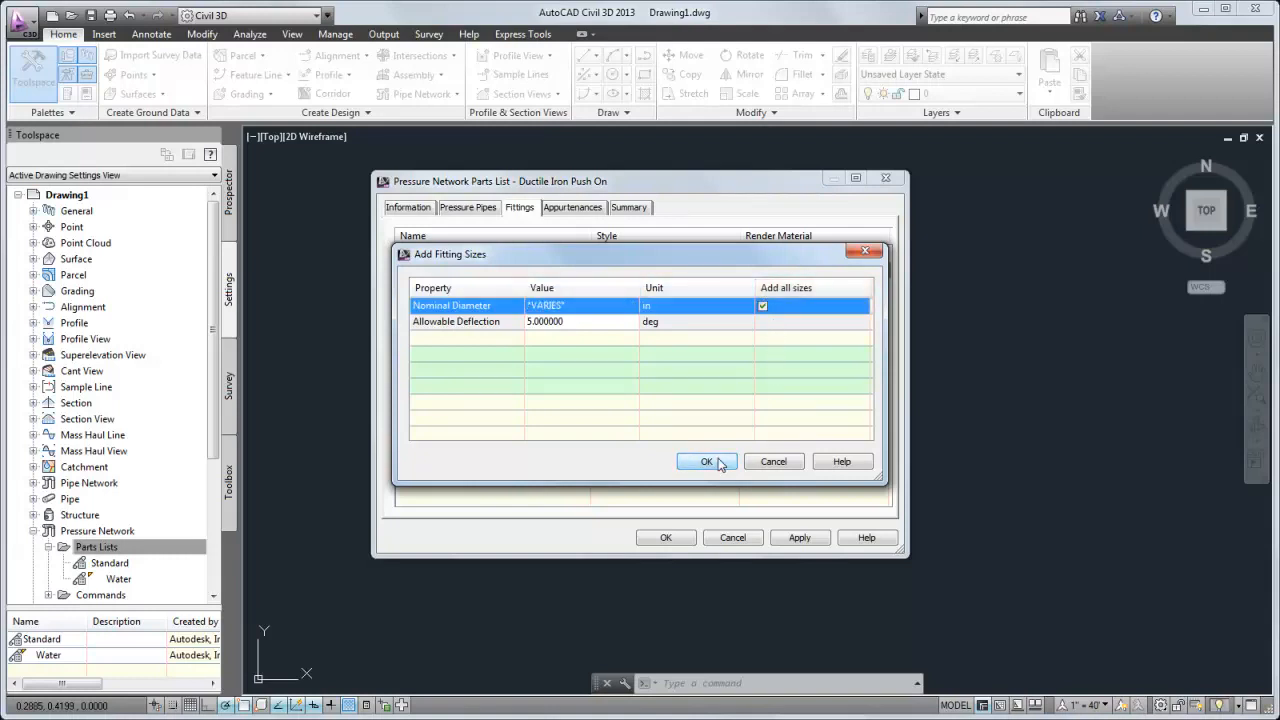
click(706, 460)
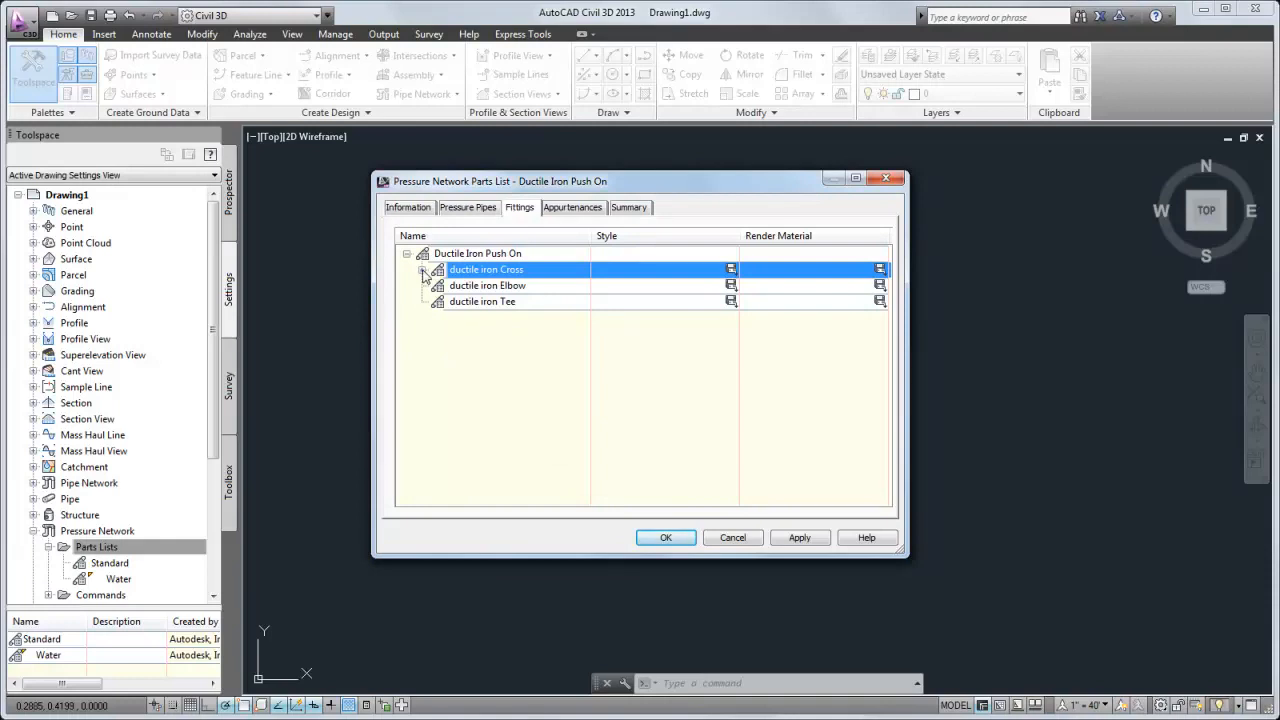
click(424, 268)
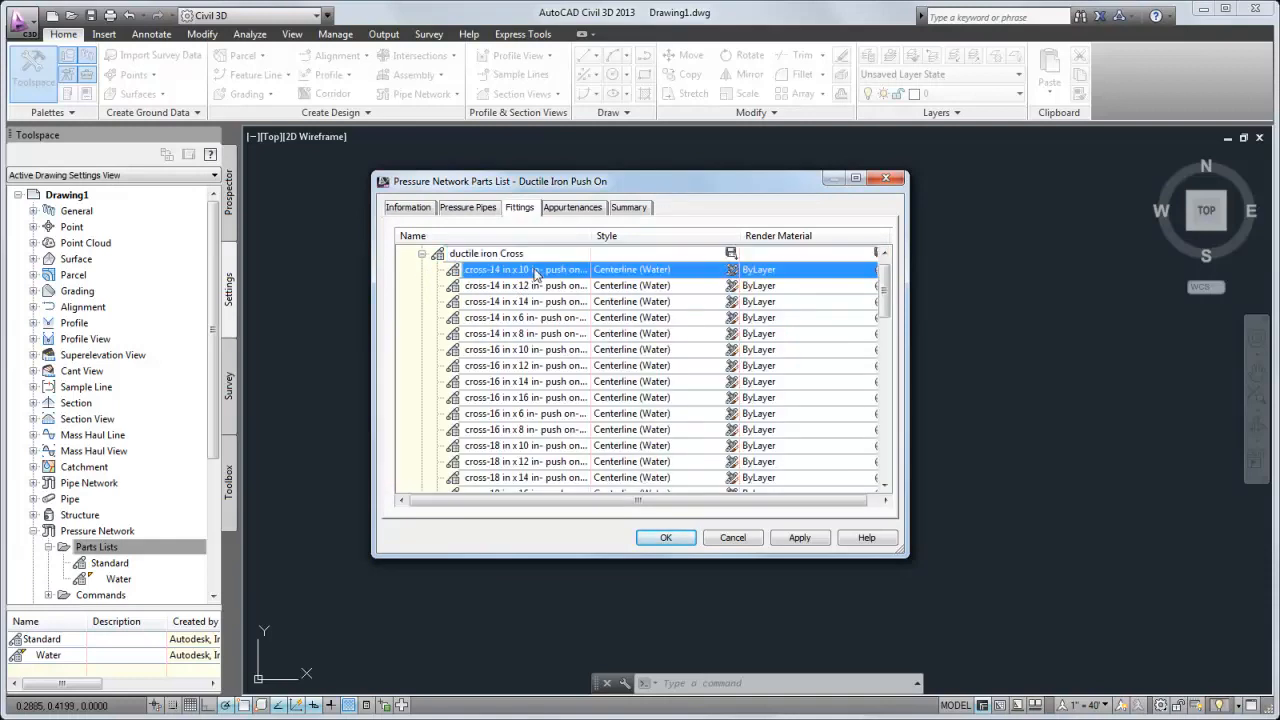
mouse_move(532, 270)
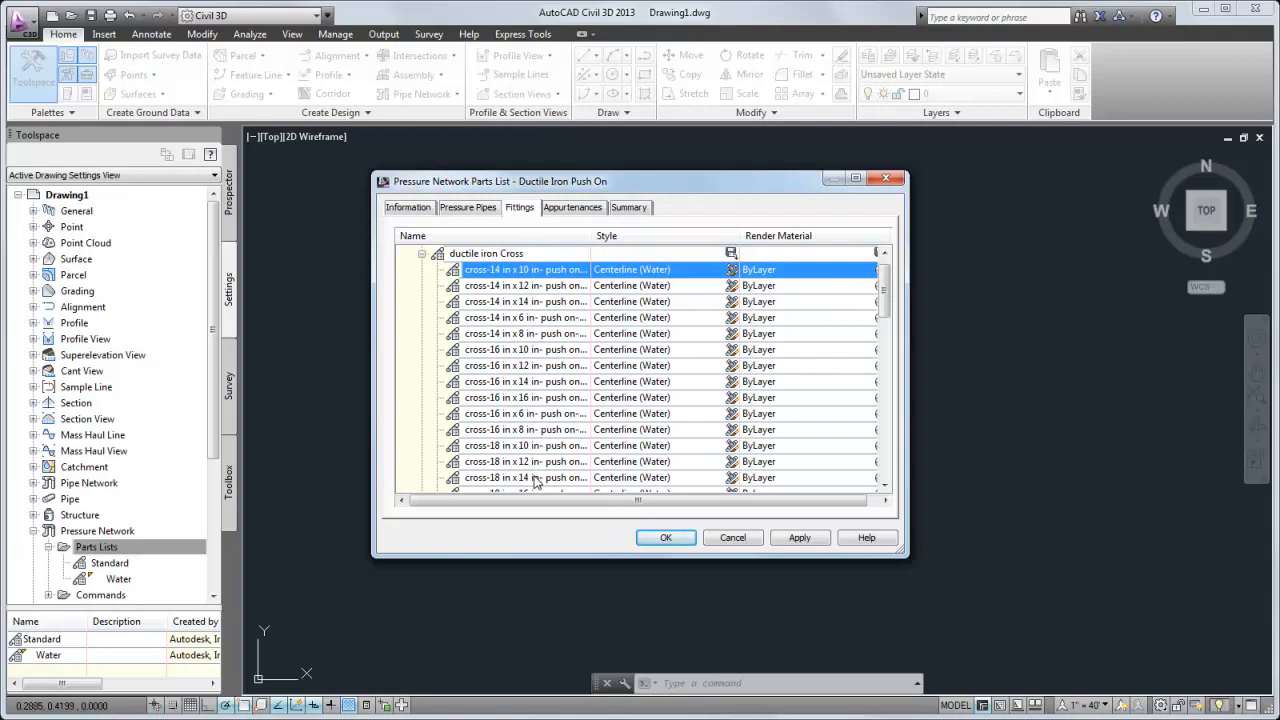
- Delete the smaller cross sizes, keeping only the 20 x 10 and 20 x 12-inch crosses
right_click(536, 476)
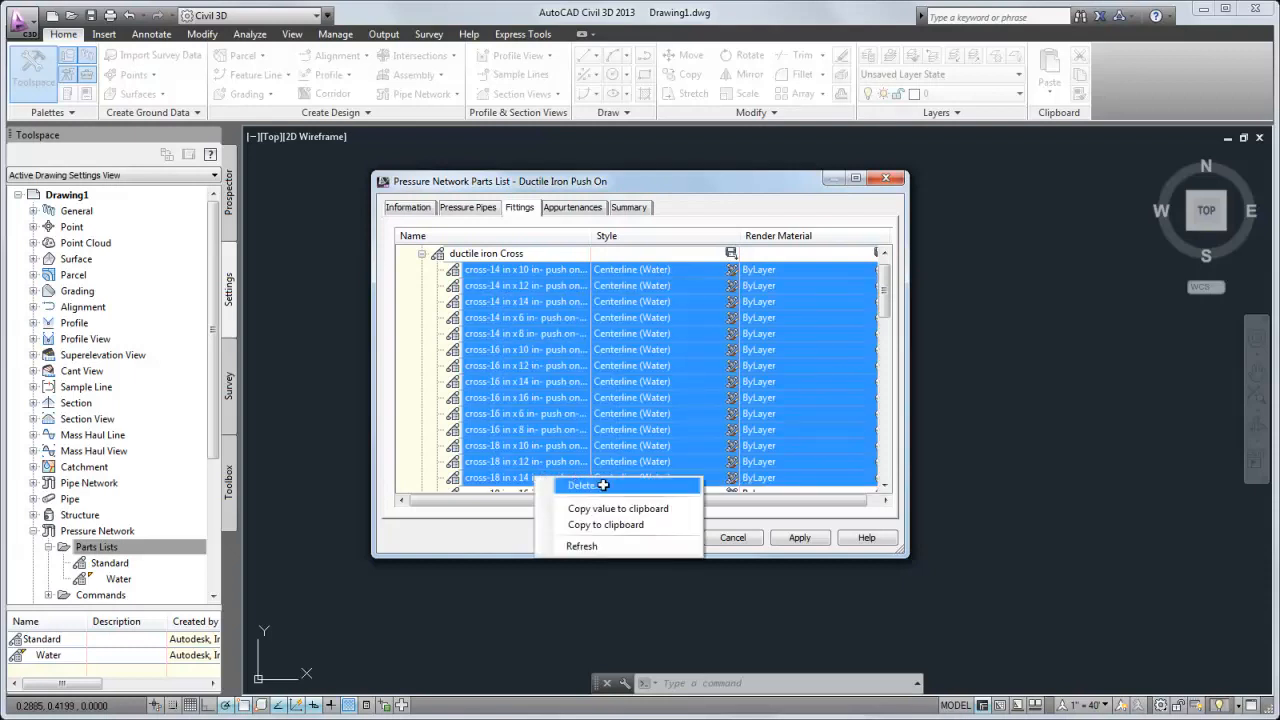
click(584, 486)
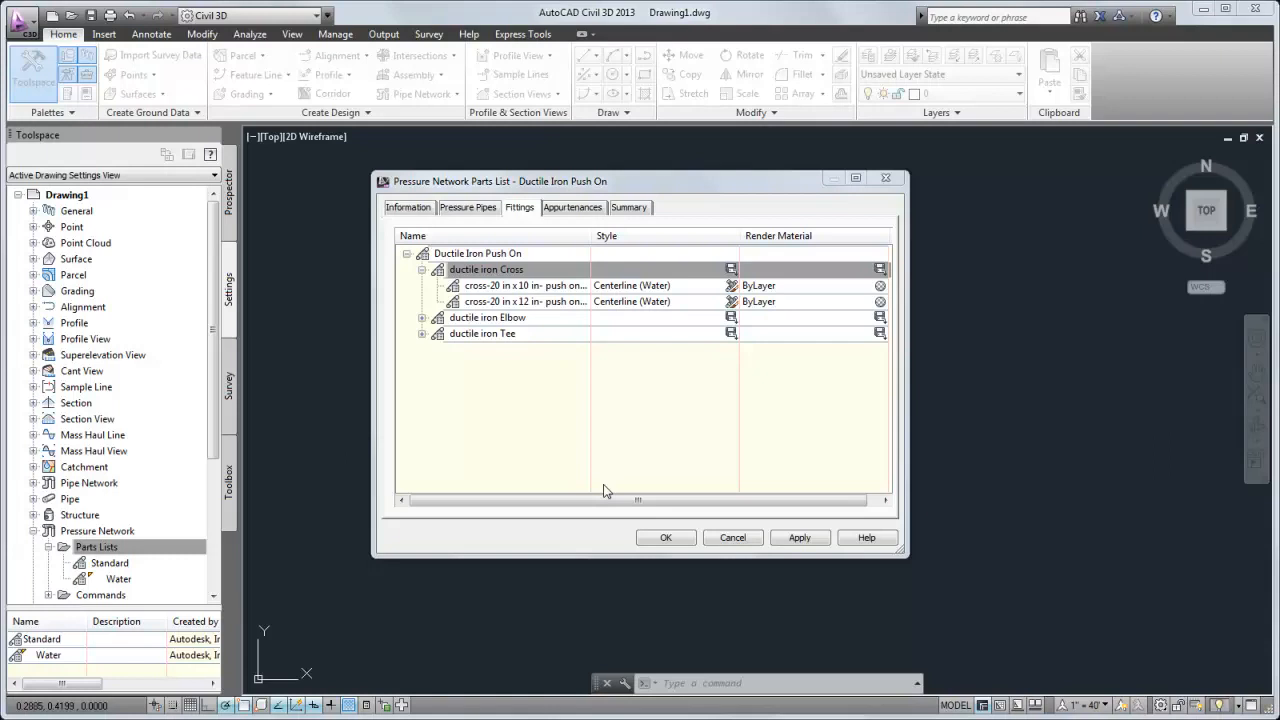
mouse_move(588, 212)
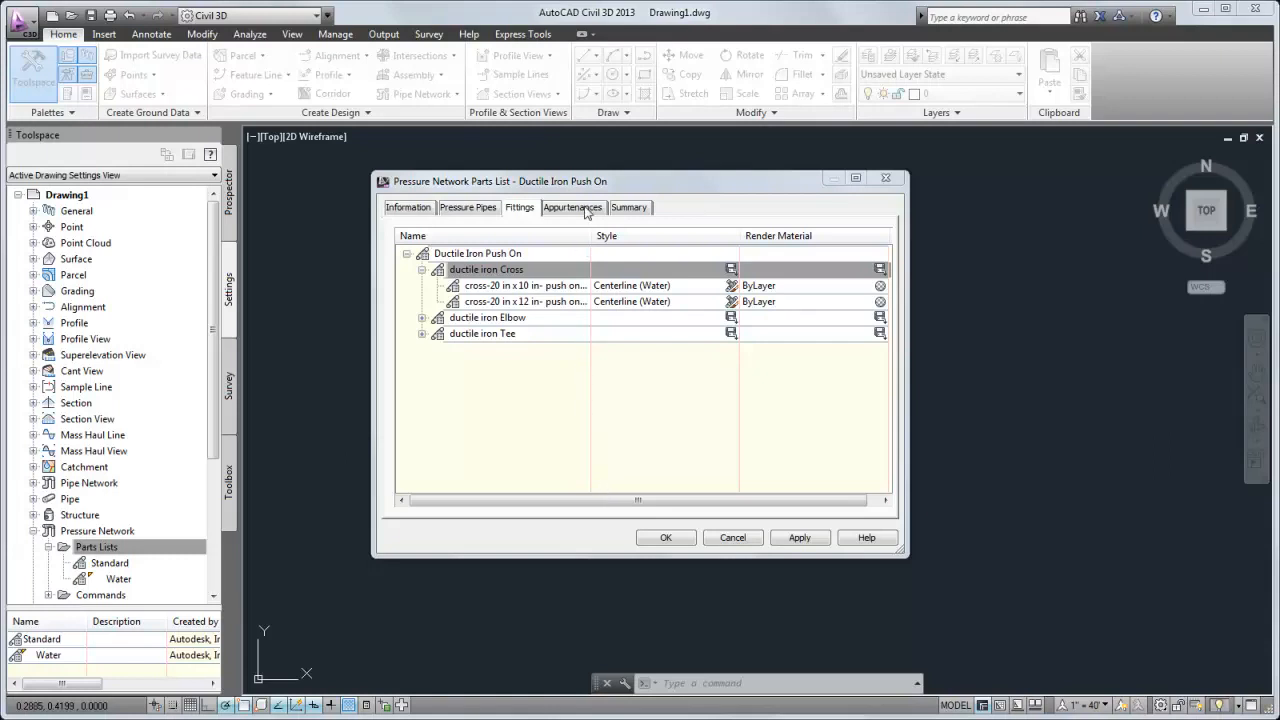
- Add the 150 psi and 200 psi push-on ductile iron gate valve families as appurtenances
right_click(464, 252)
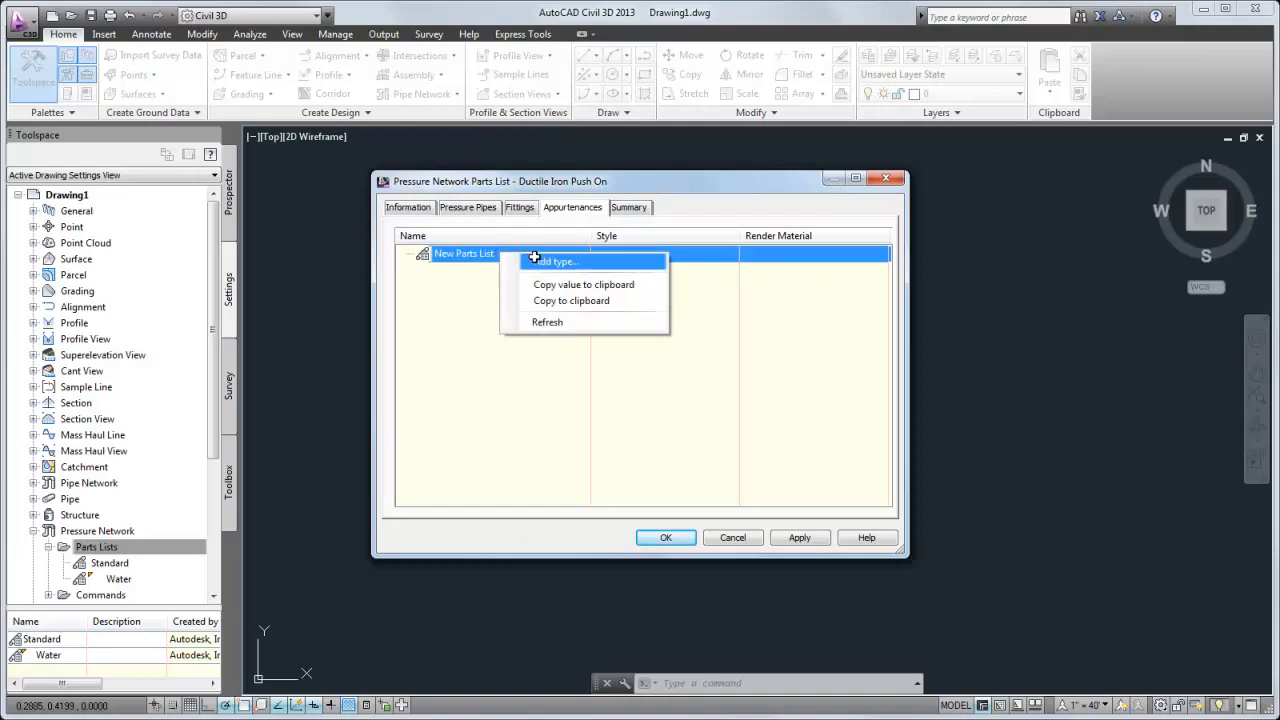
click(556, 260)
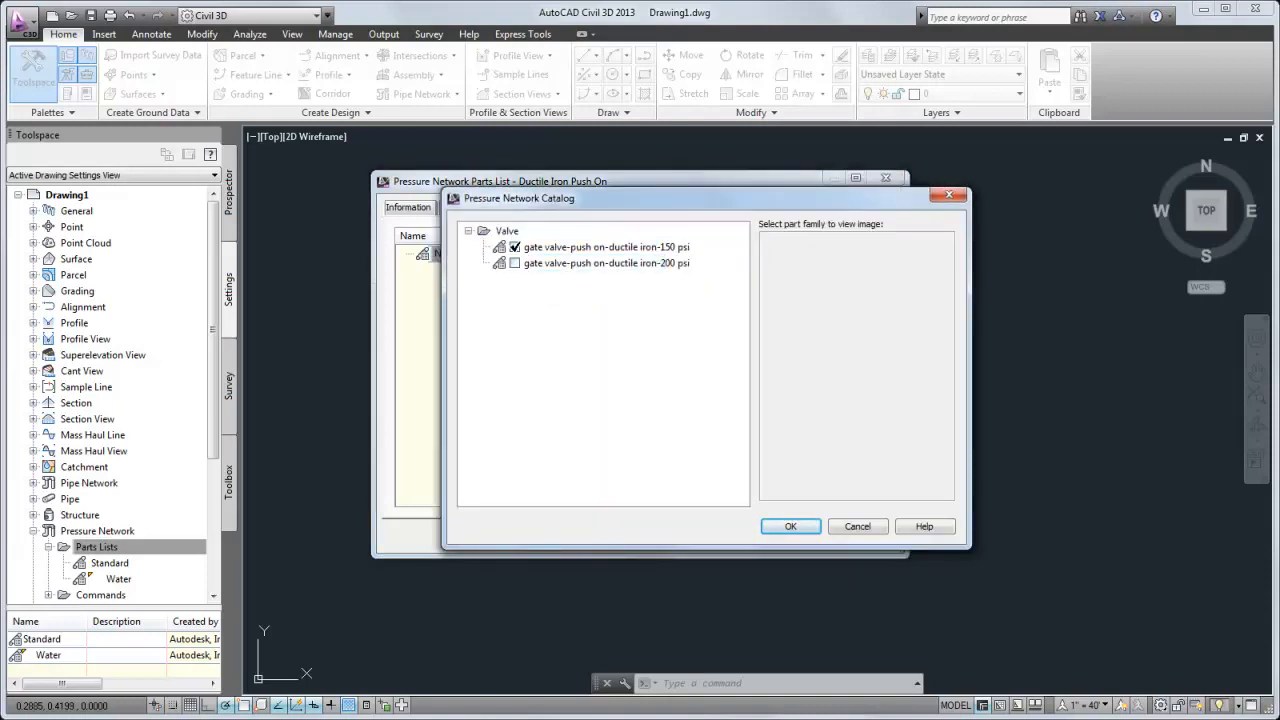
click(604, 264)
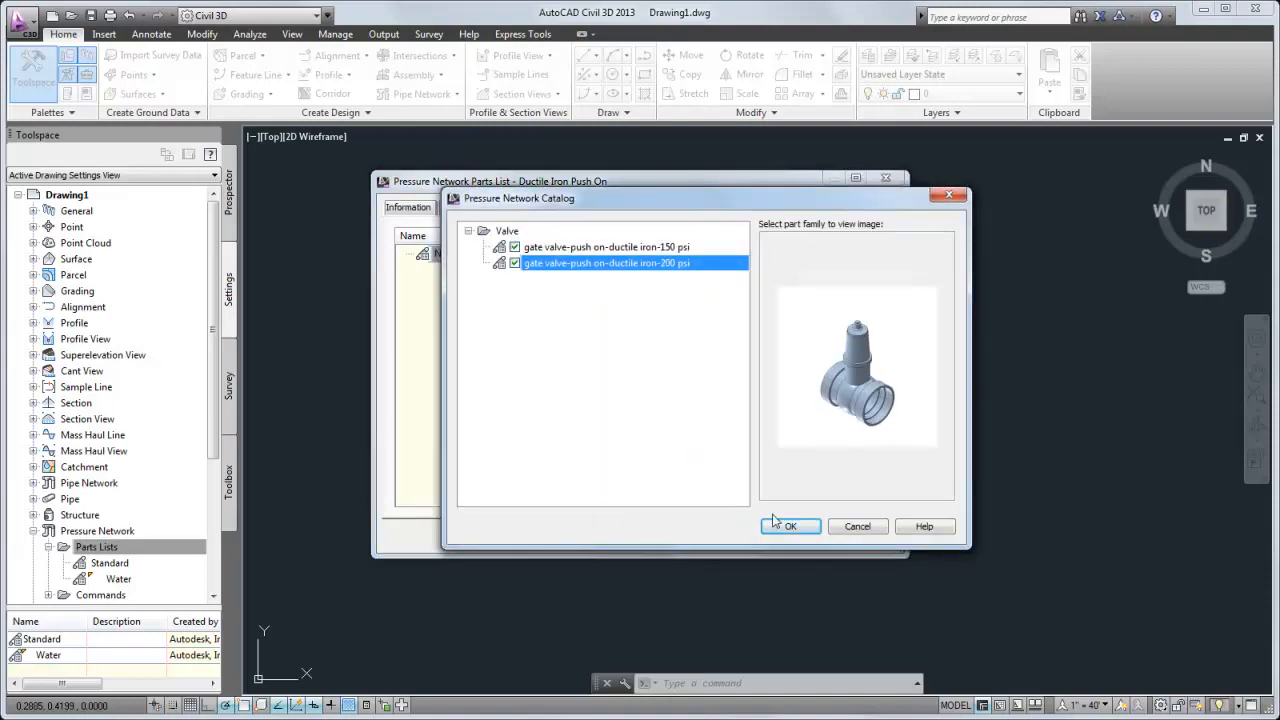
click(788, 526)
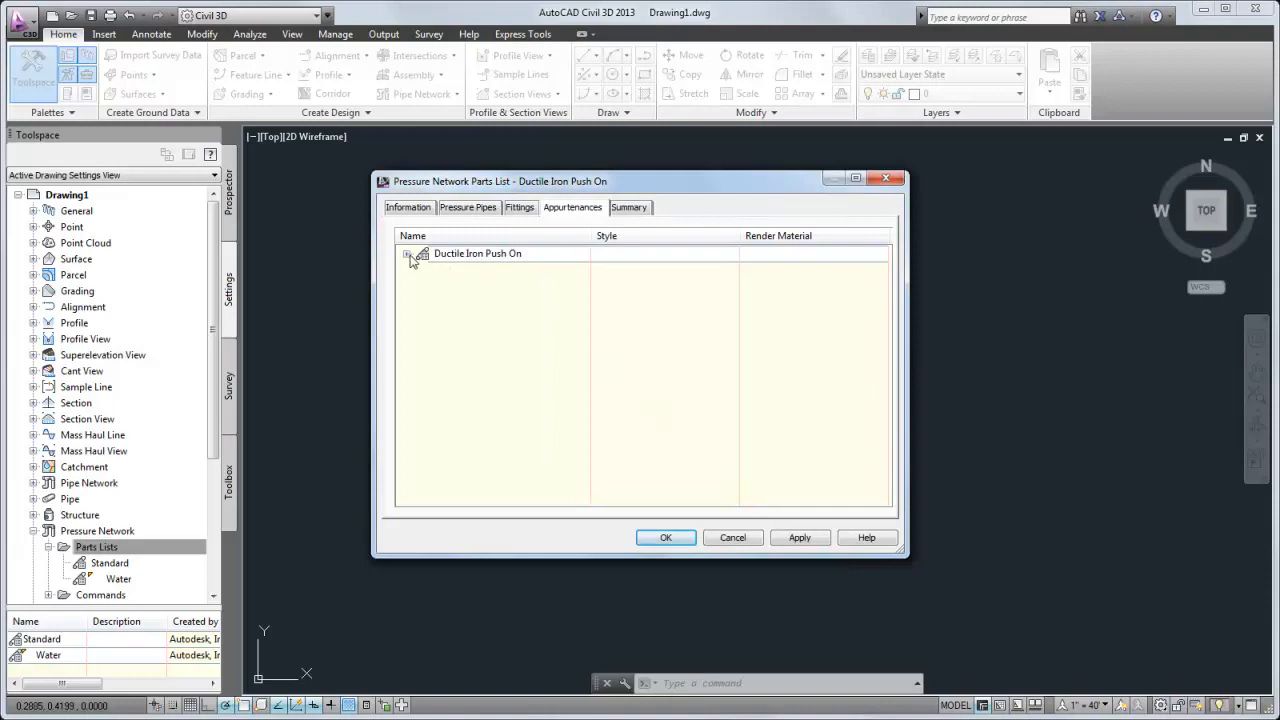
- Give the gate valves a 20-inch and a 12-inch nominal diameter size
right_click(516, 268)
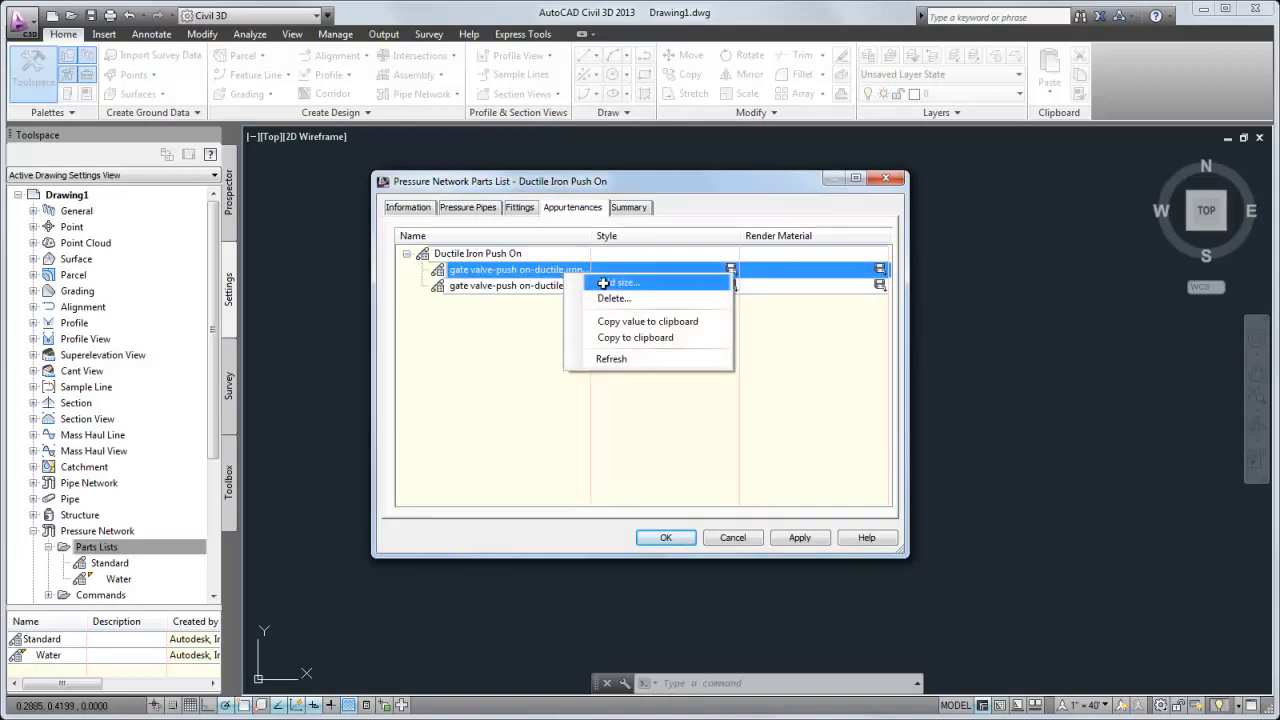
click(622, 282)
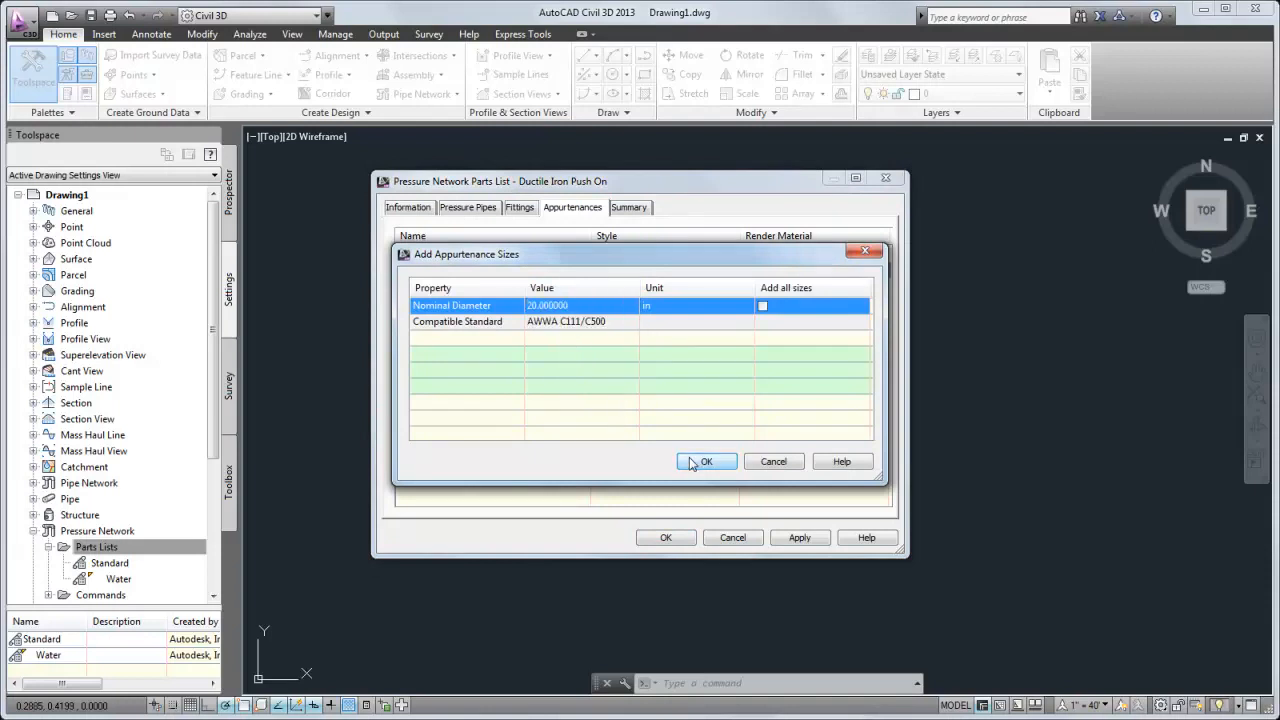
click(706, 460)
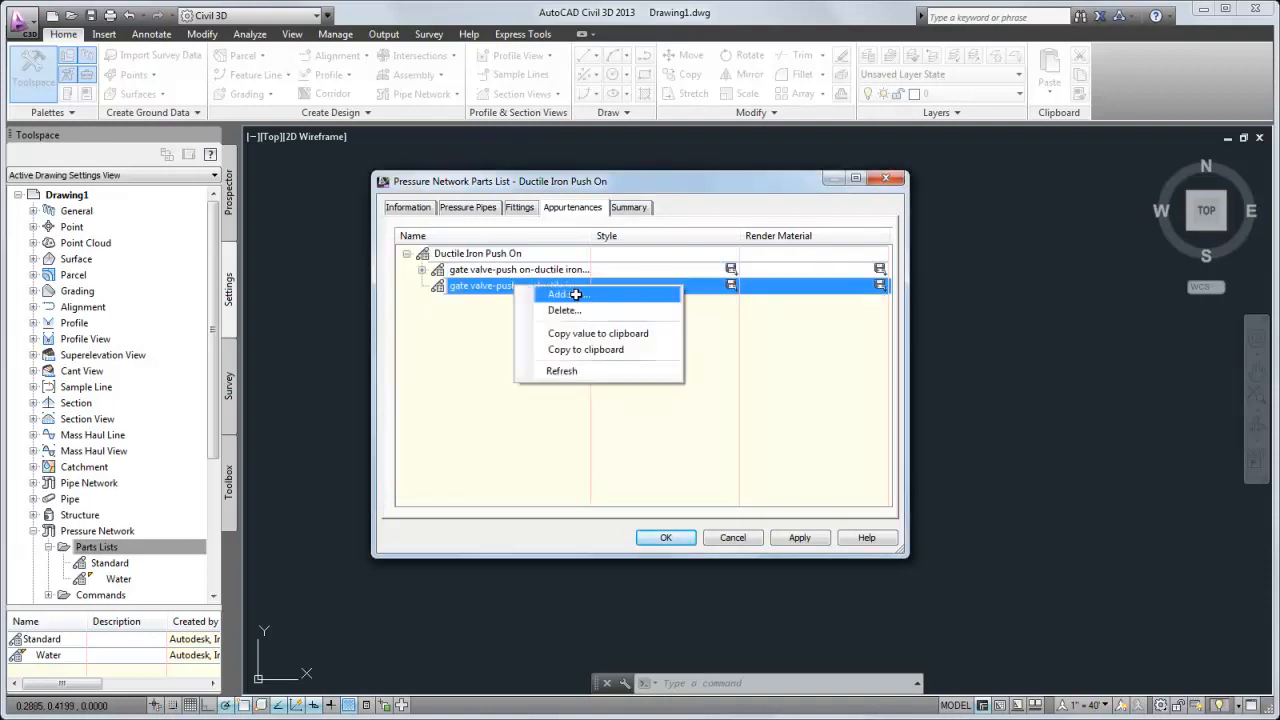
click(558, 294)
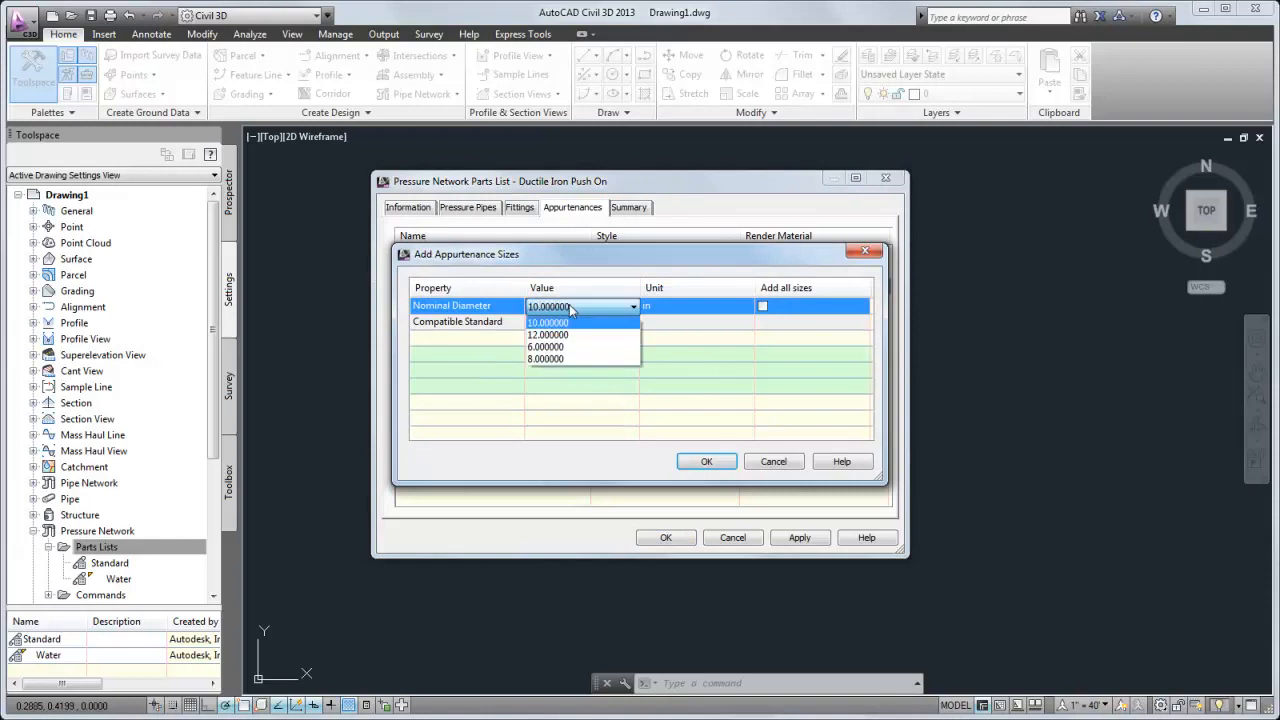
click(706, 460)
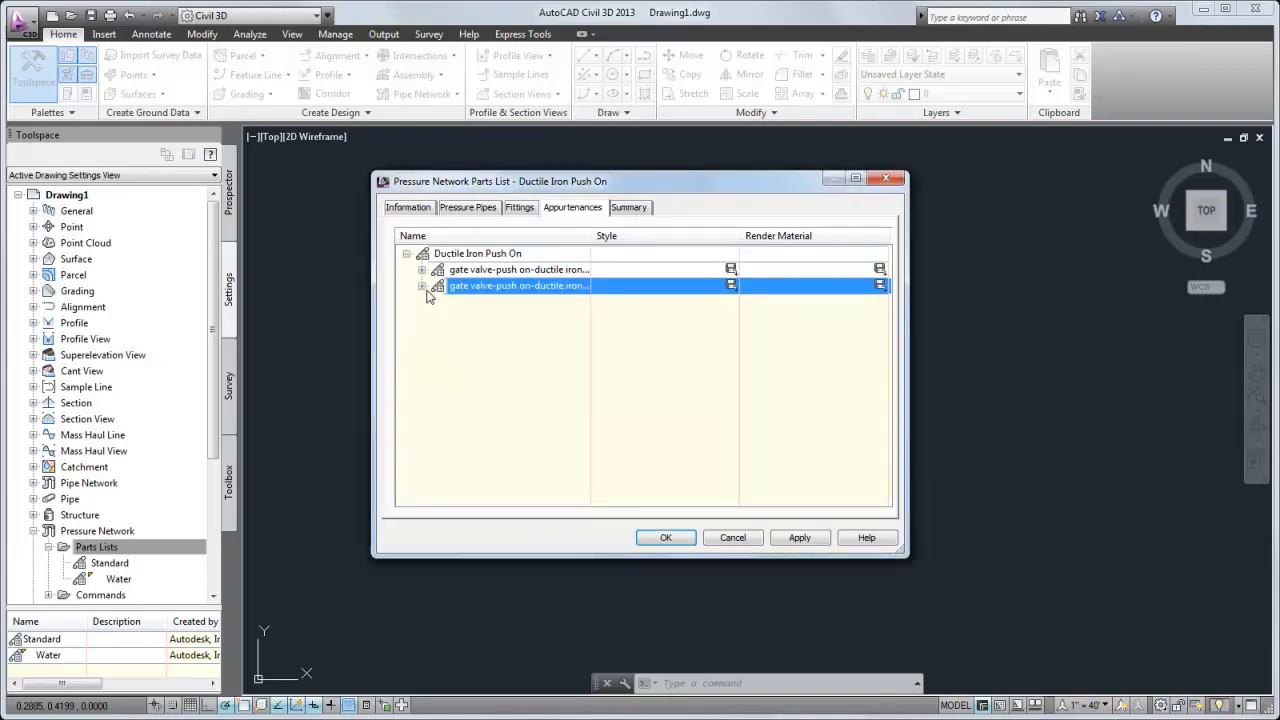
click(422, 268)
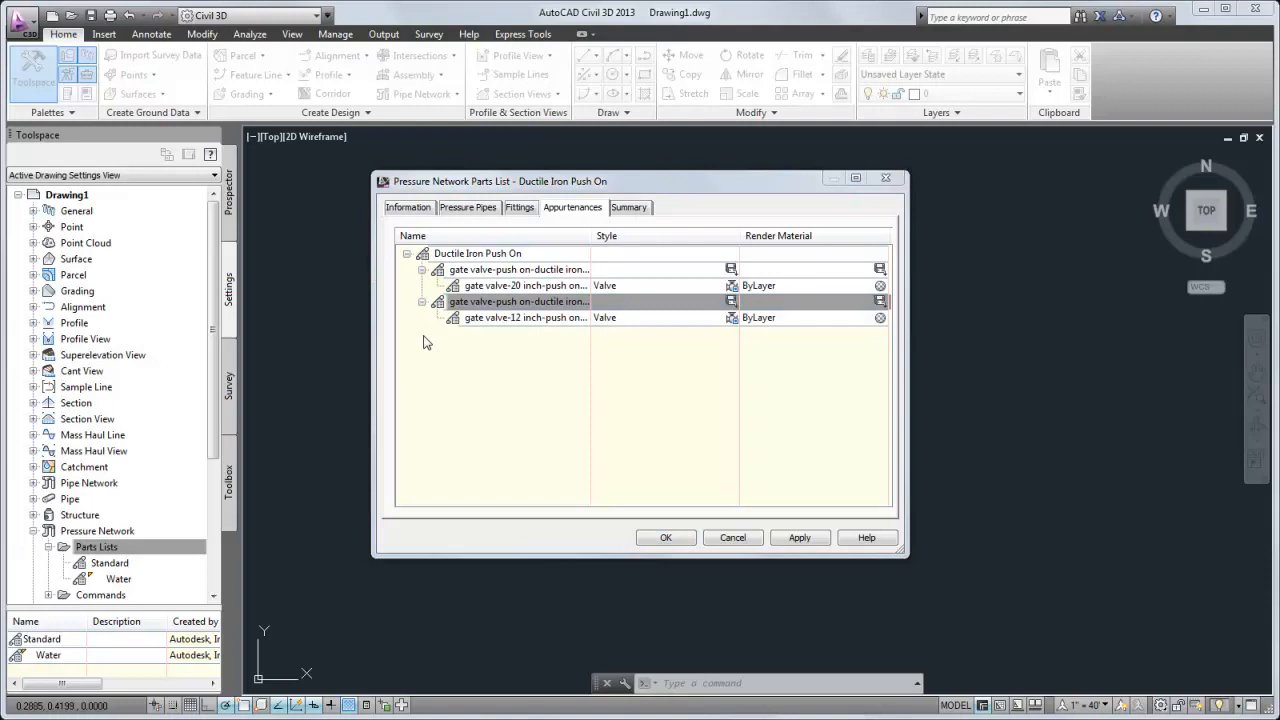
- Save the parts list and select Ductile Iron Push On under Parts Lists in Toolspace
click(664, 536)
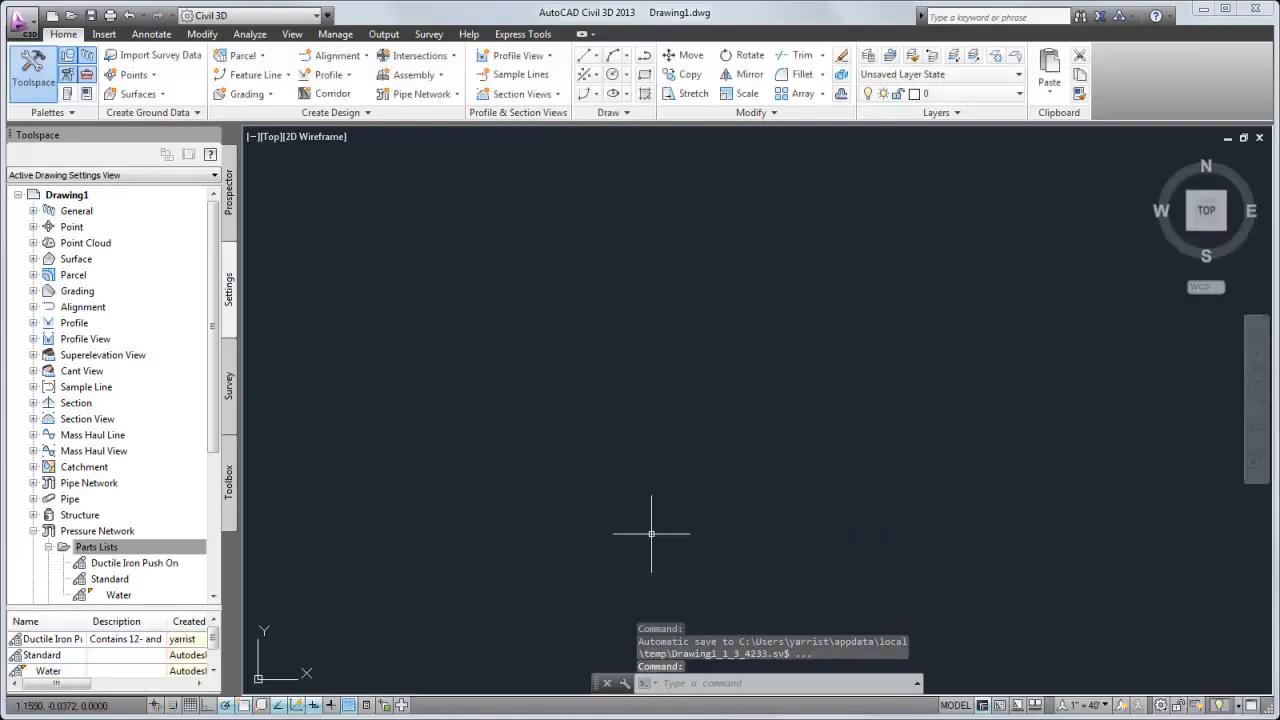
click(134, 562)
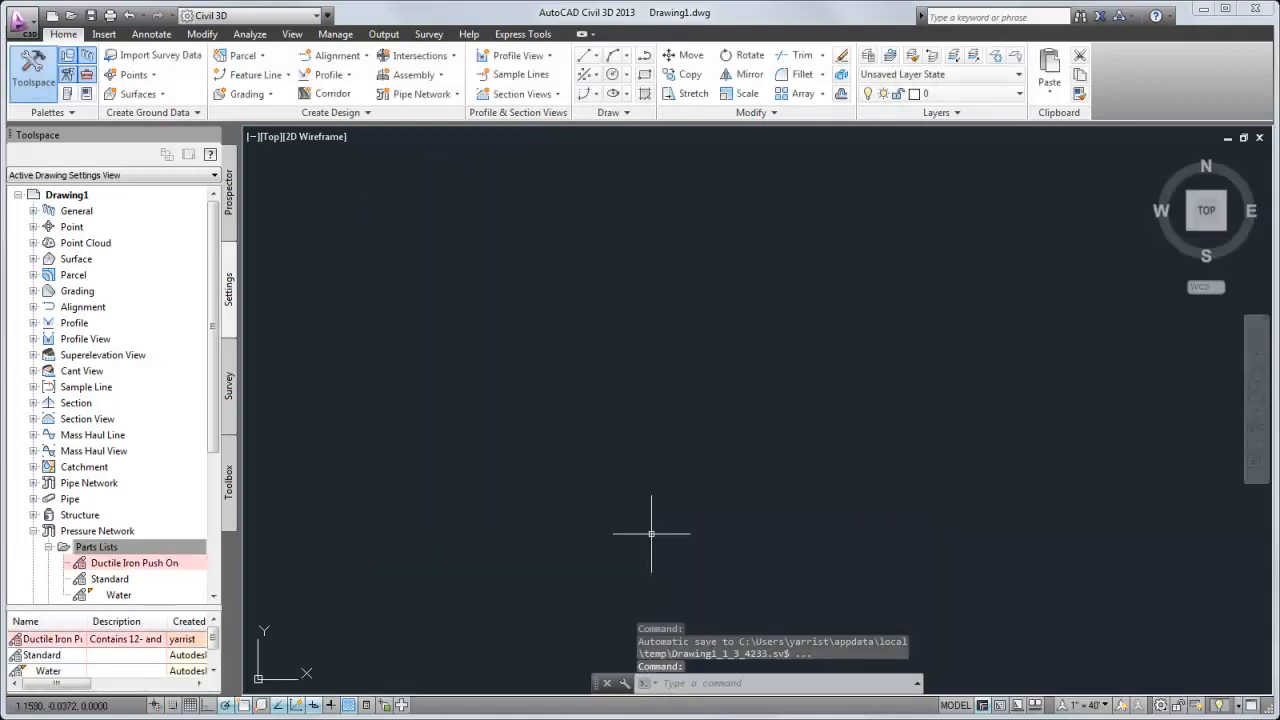